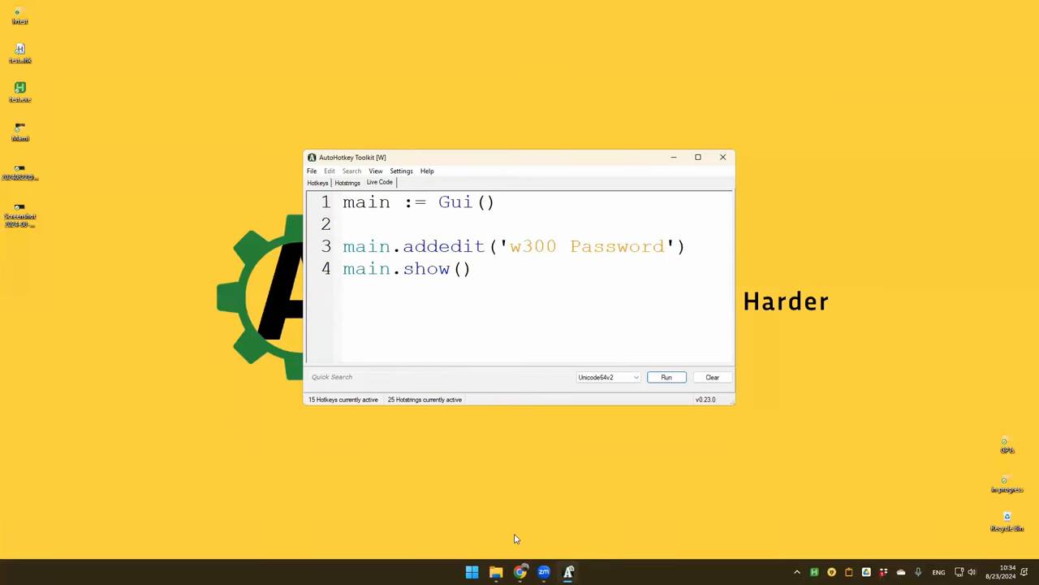
{"action": "mouse_move", "coordinate": [520, 571]}
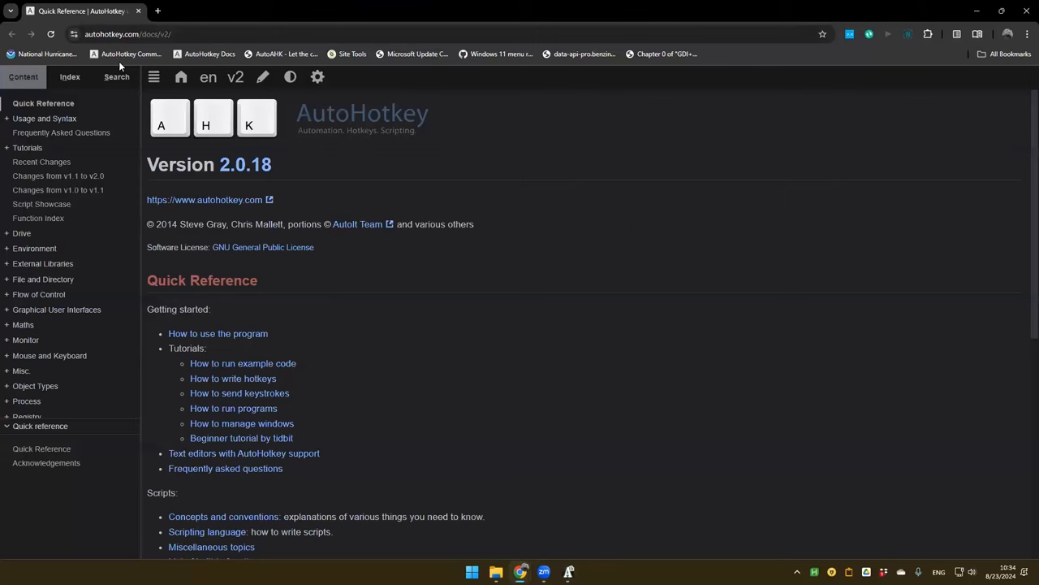
Search the AutoHotkey Docs for 'gui' and open the GUI Control Types page
{"action": "left_click", "coordinate": [116, 76]}
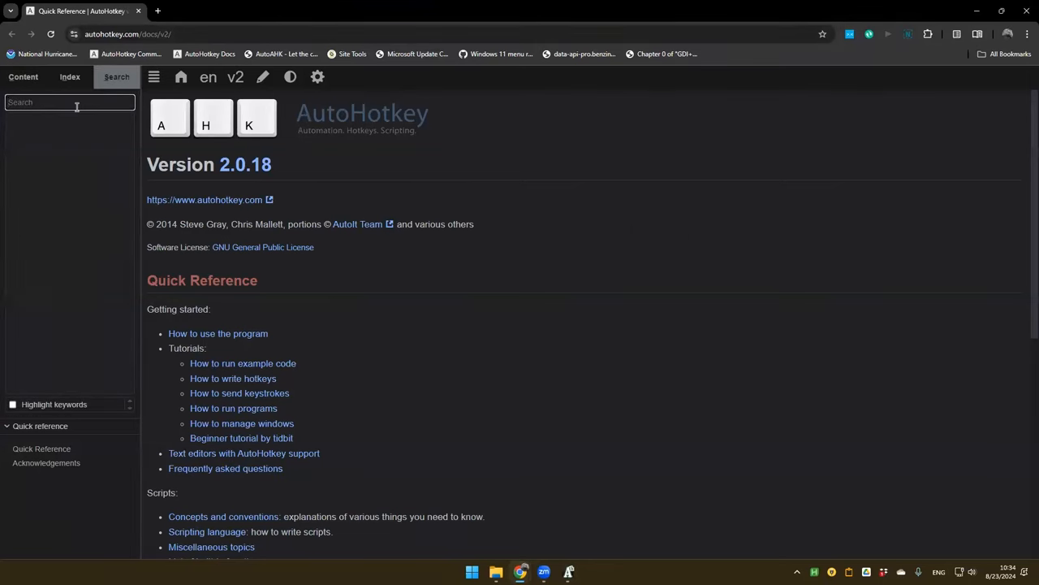
{"action": "type", "text": "gui"}
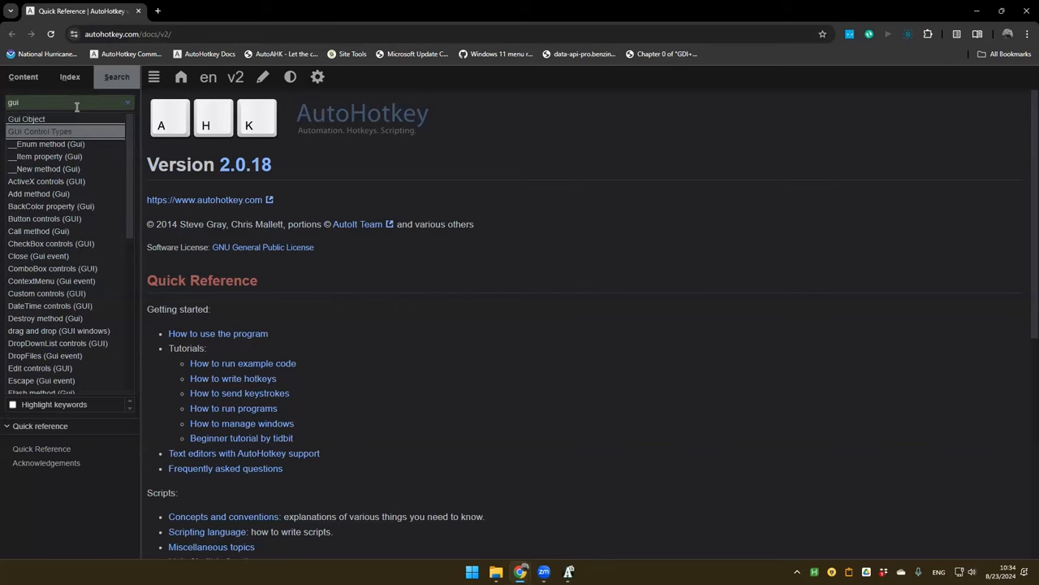
{"action": "left_click", "coordinate": [40, 131]}
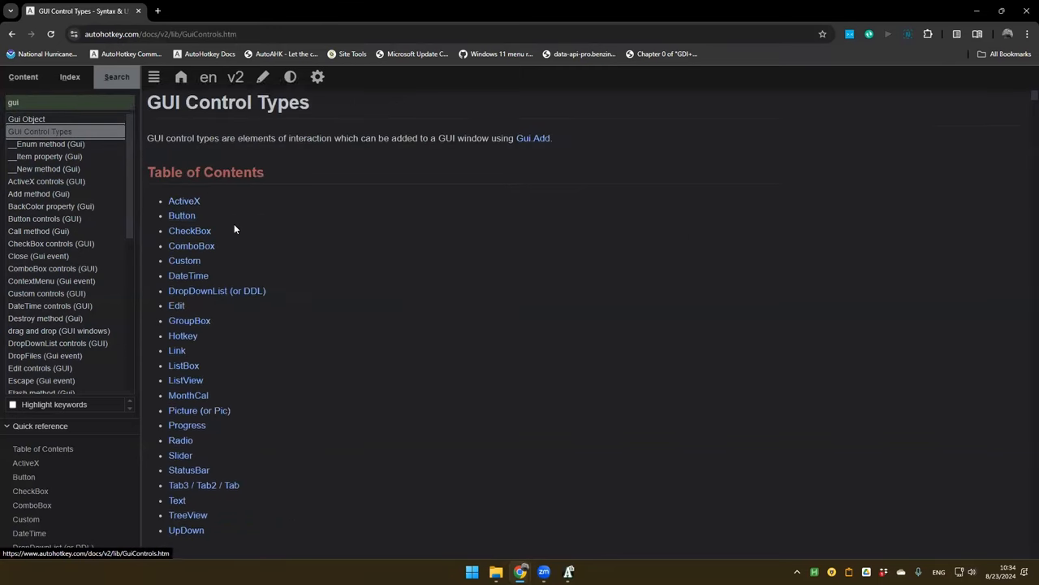
Jump to MonthCal and scroll to MonthCal Options describing the Range option
{"action": "scroll", "scroll_direction": "down", "scroll_amount": 3}
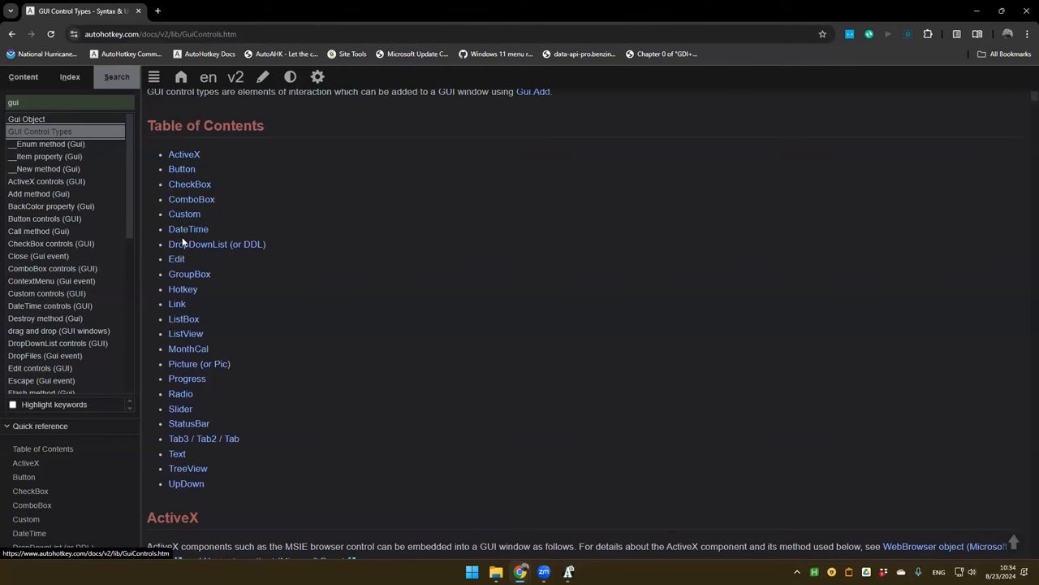
{"action": "left_click", "coordinate": [187, 348]}
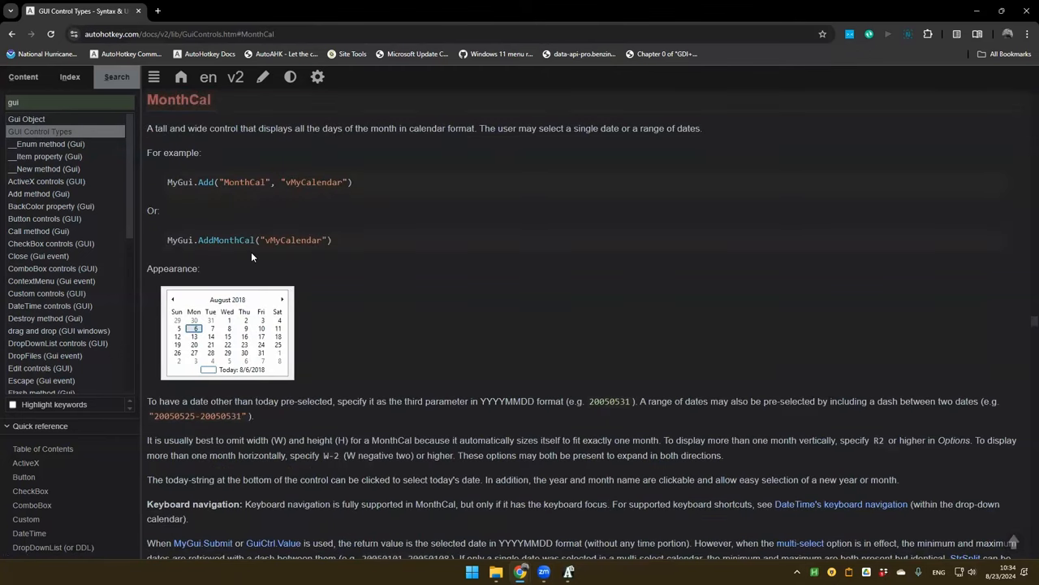
{"action": "scroll", "scroll_direction": "down", "scroll_amount": 3}
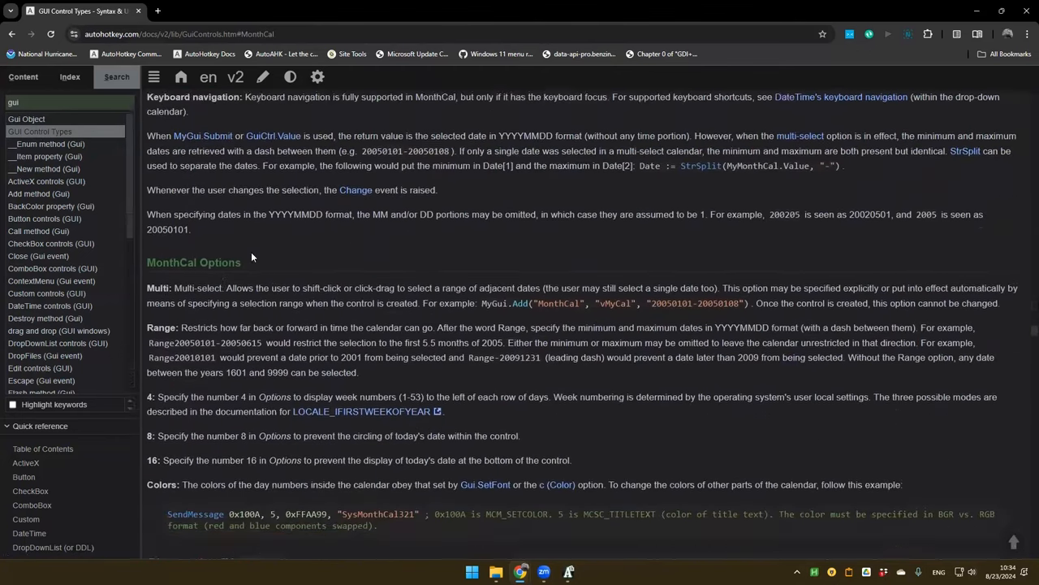
{"action": "scroll", "scroll_direction": "down", "scroll_amount": 3}
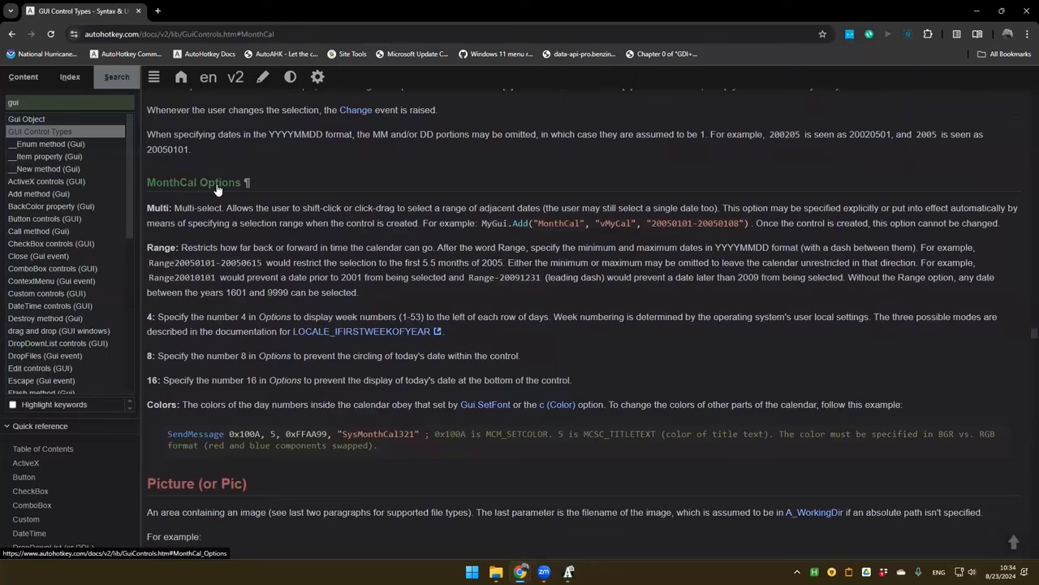
{"action": "mouse_move", "coordinate": [201, 273]}
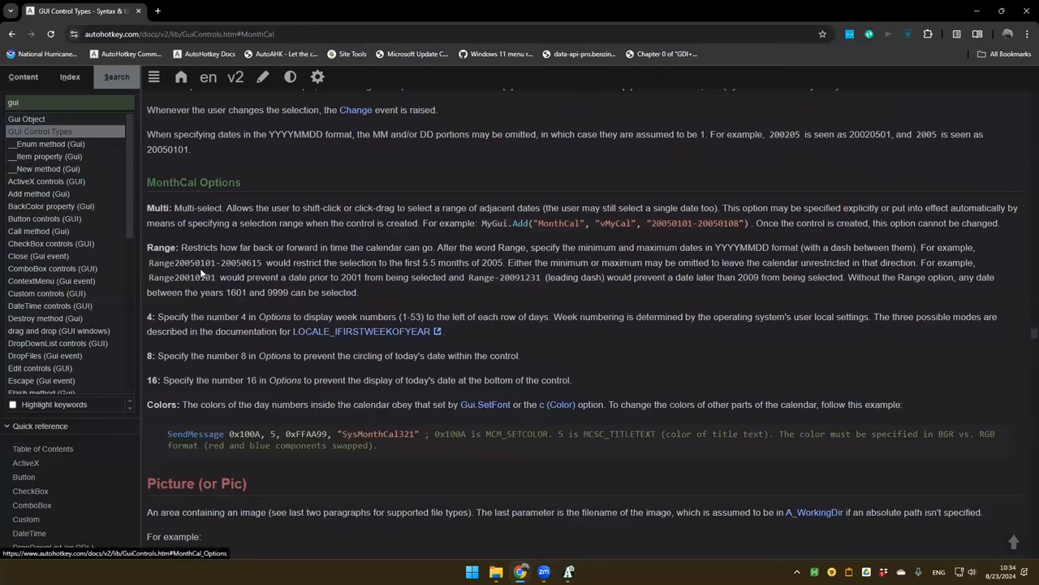
{"action": "mouse_move", "coordinate": [220, 191]}
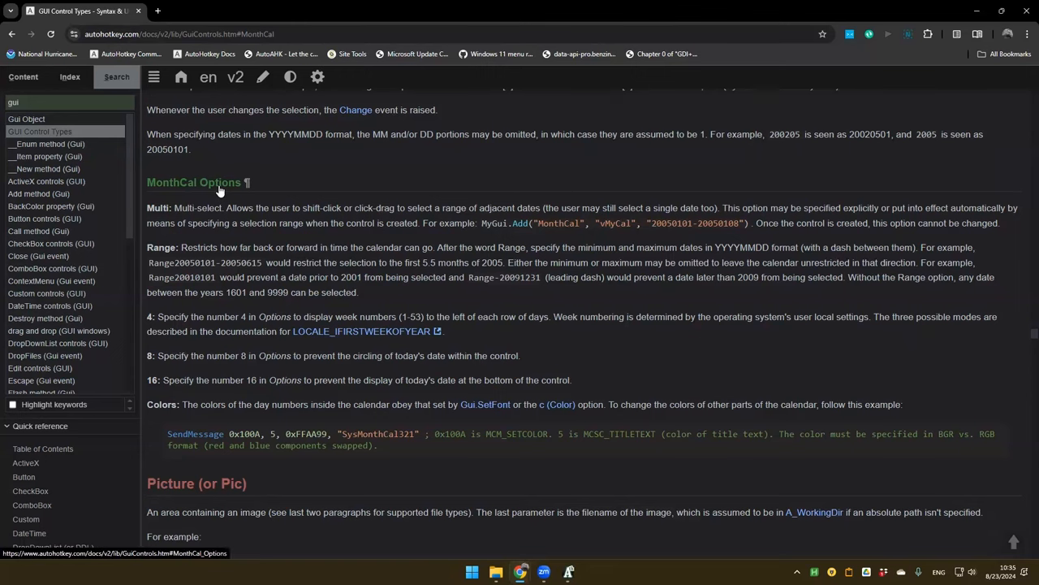
{"action": "mouse_move", "coordinate": [353, 290]}
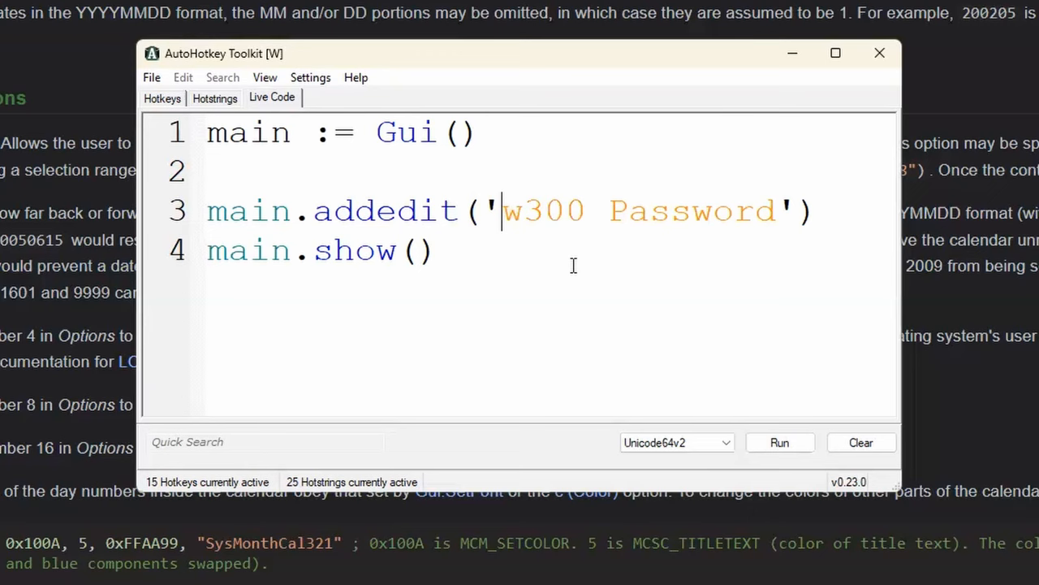
Change the edit control's options to 'x10 y10 w300 h25 Center Password'
{"action": "type", "text": "x10 y1"}
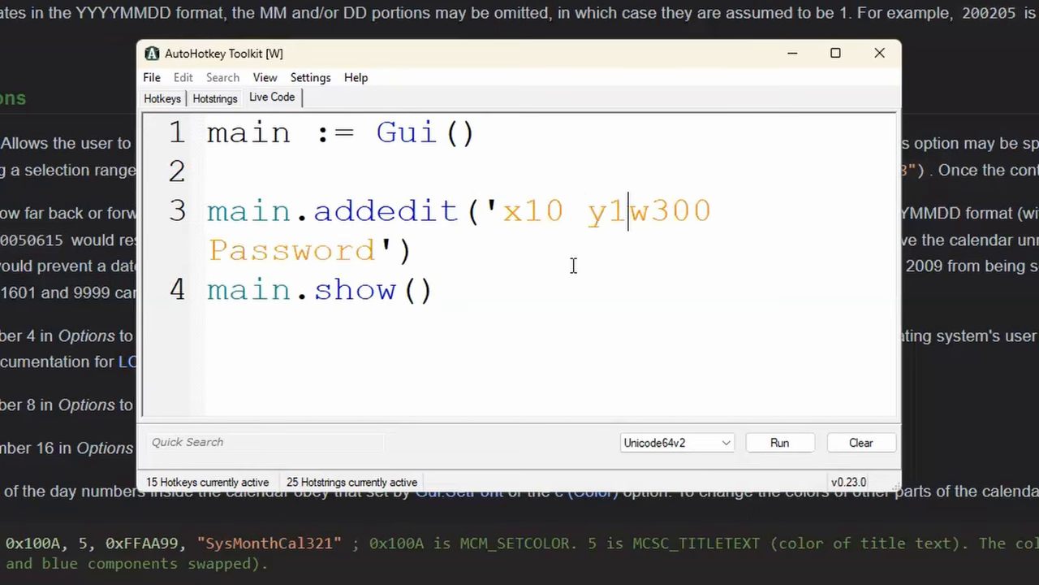
{"action": "type", "text": "0"}
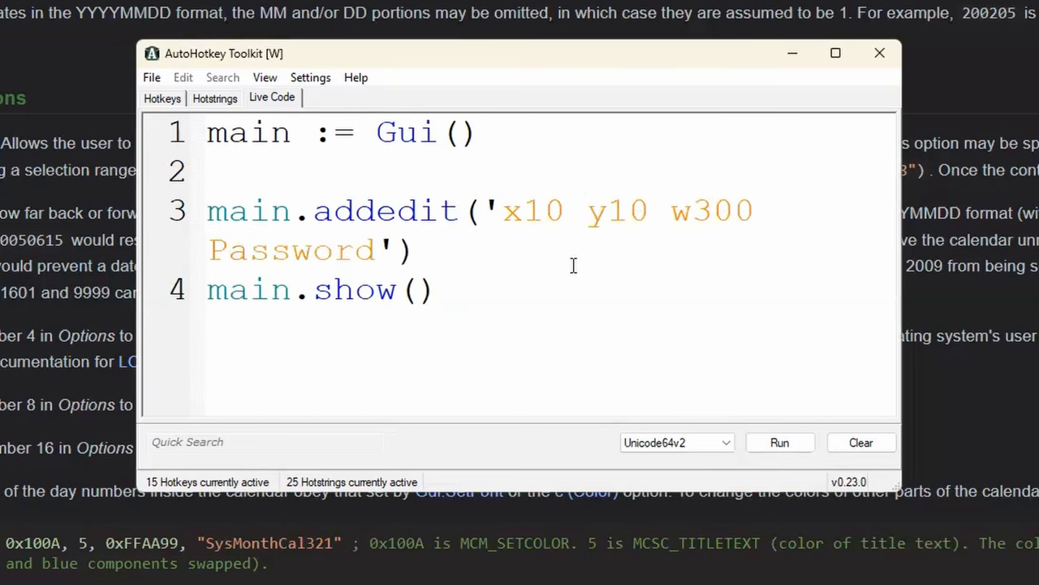
{"action": "type", "text": "h"}
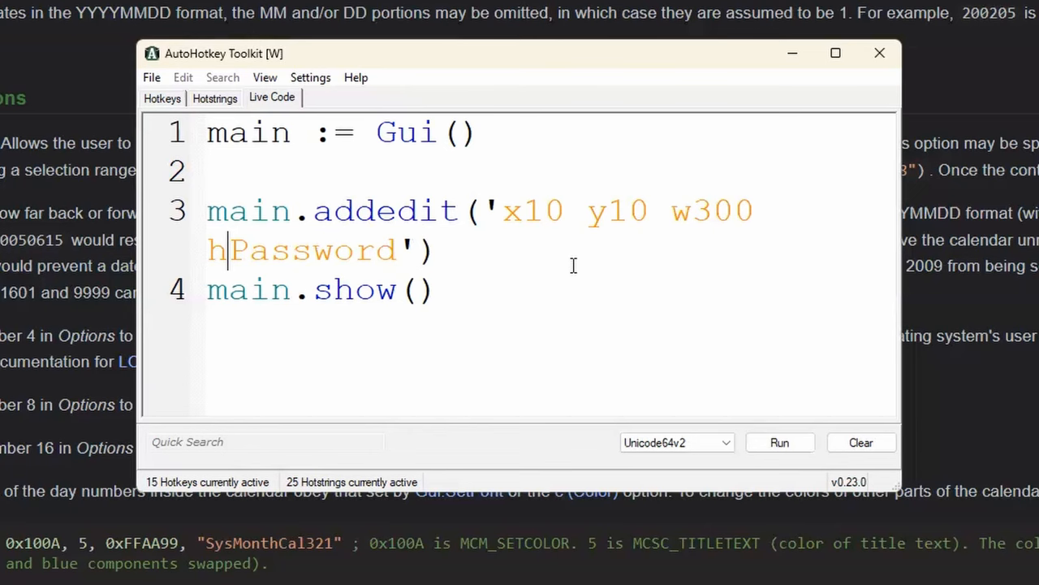
{"action": "type", "text": "25 Center"}
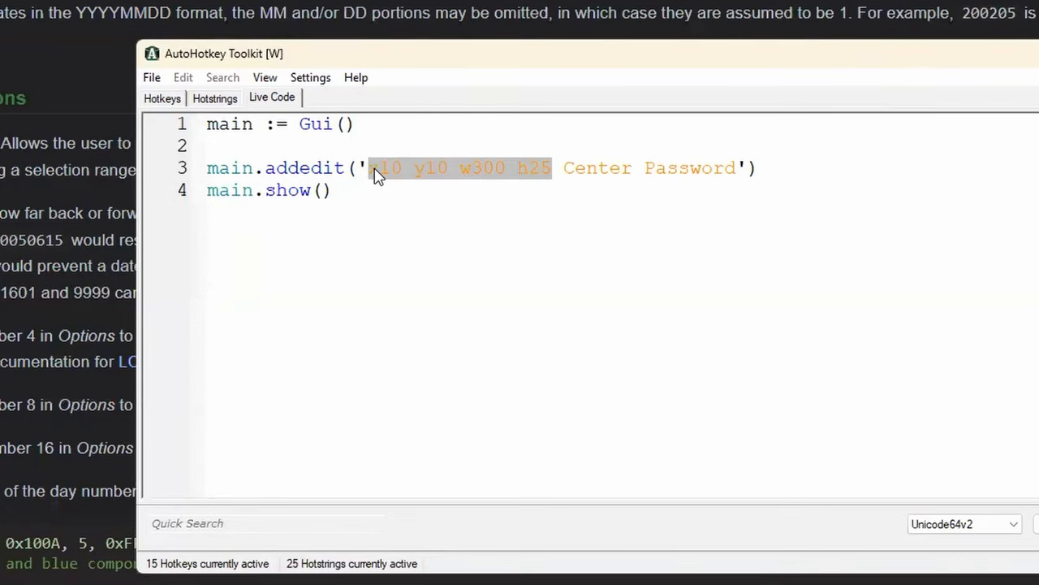
{"action": "left_click", "coordinate": [377, 168]}
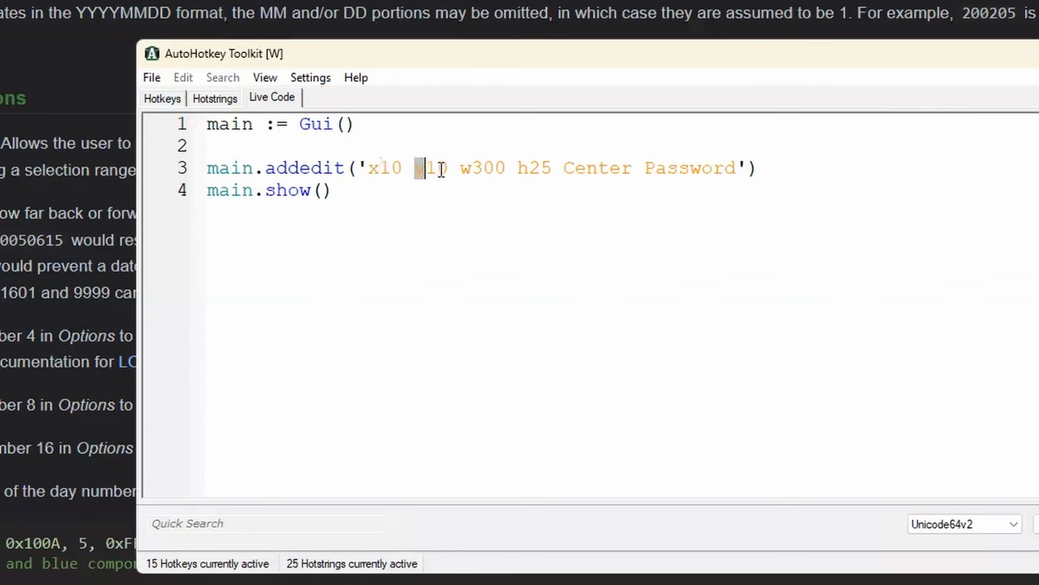
{"action": "type", "text": "y"}
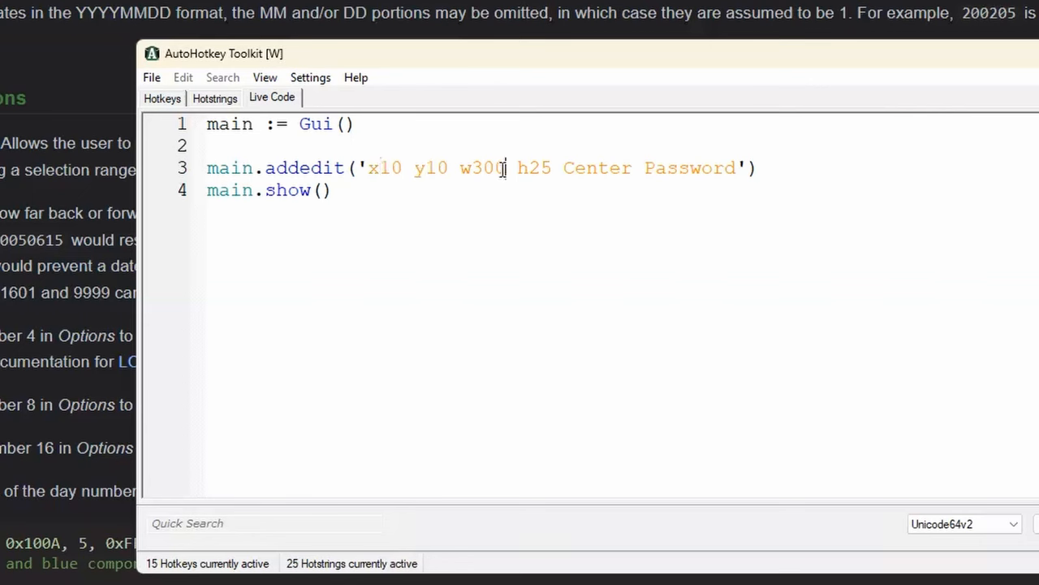
{"action": "double_click", "coordinate": [596, 168]}
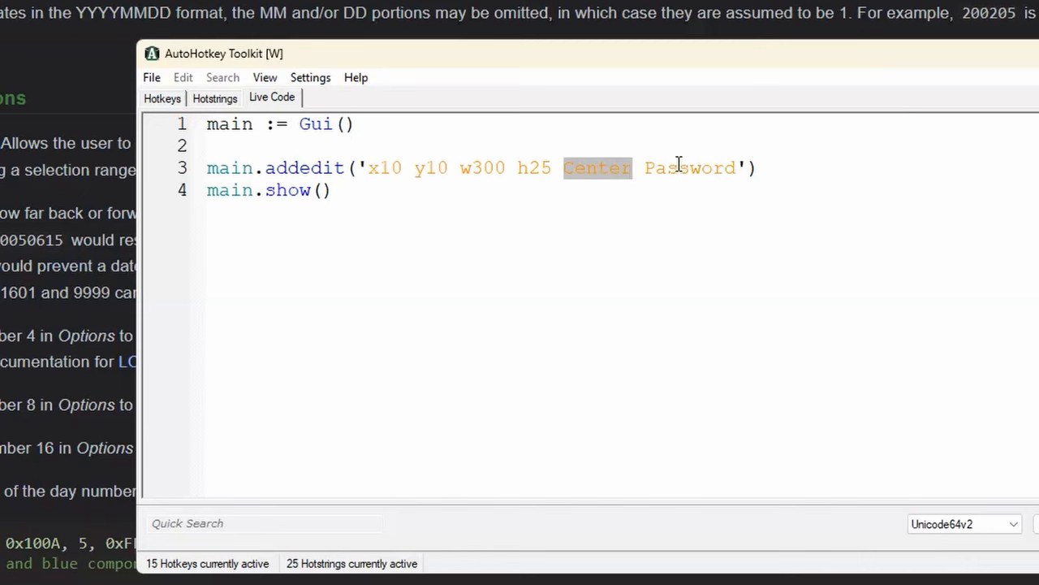
{"action": "double_click", "coordinate": [688, 168]}
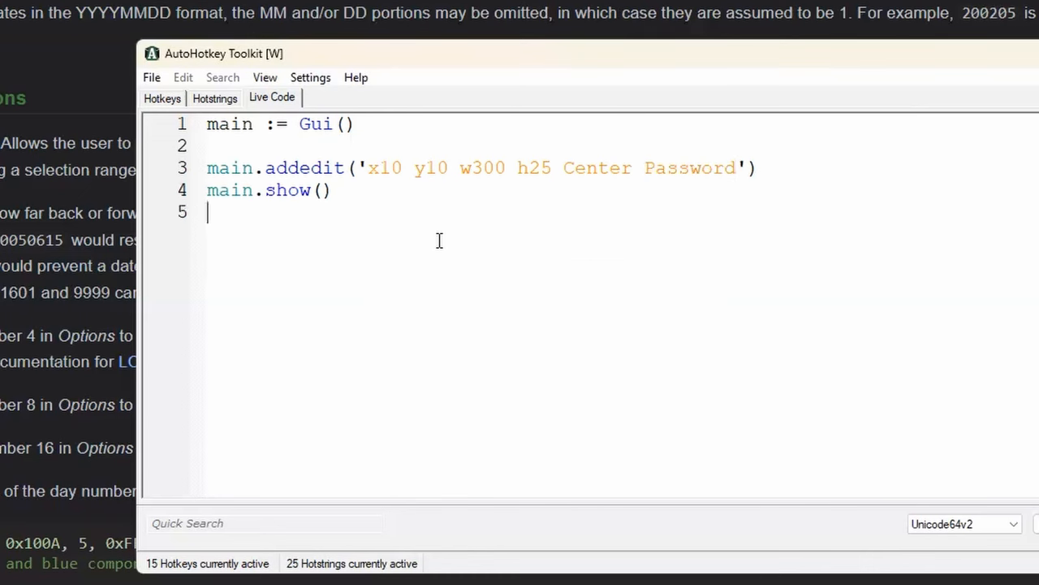
Write edt.Opt('w500 -Password') on new line 7 to strip the Password style
{"action": "key", "text": "enter"}
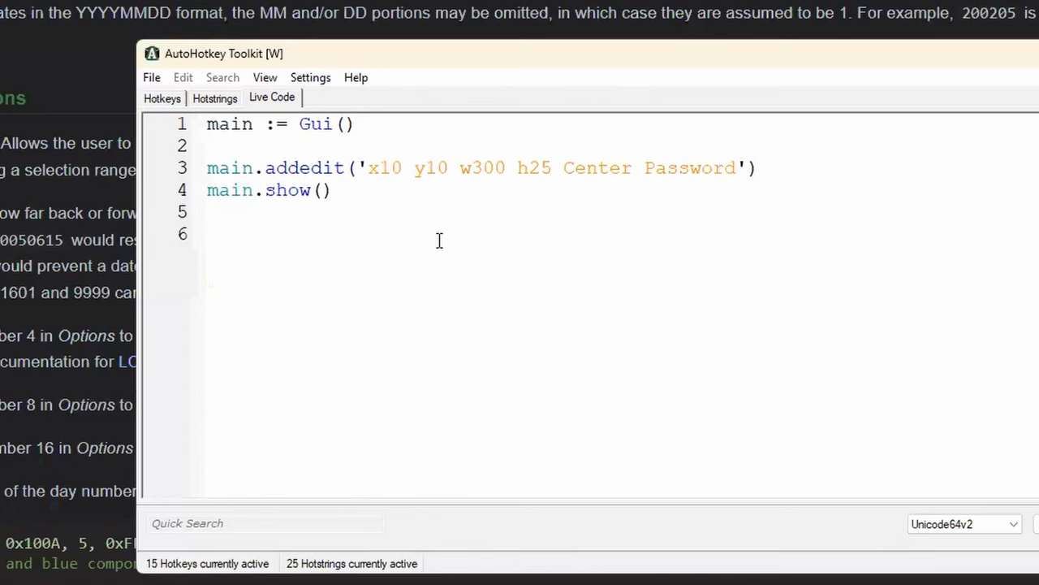
{"action": "type", "text": "edt :="}
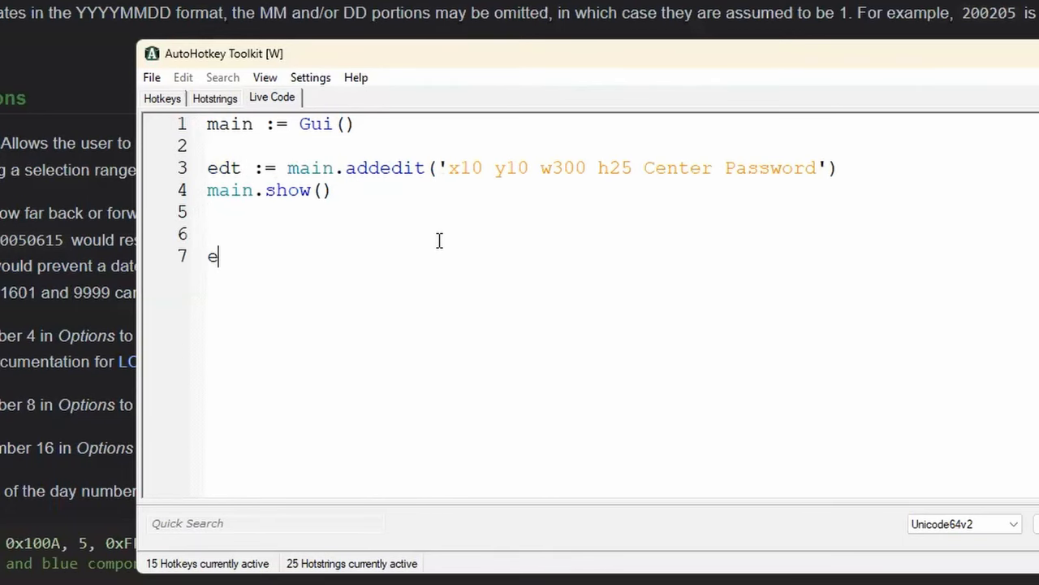
{"action": "type", "text": "dt."}
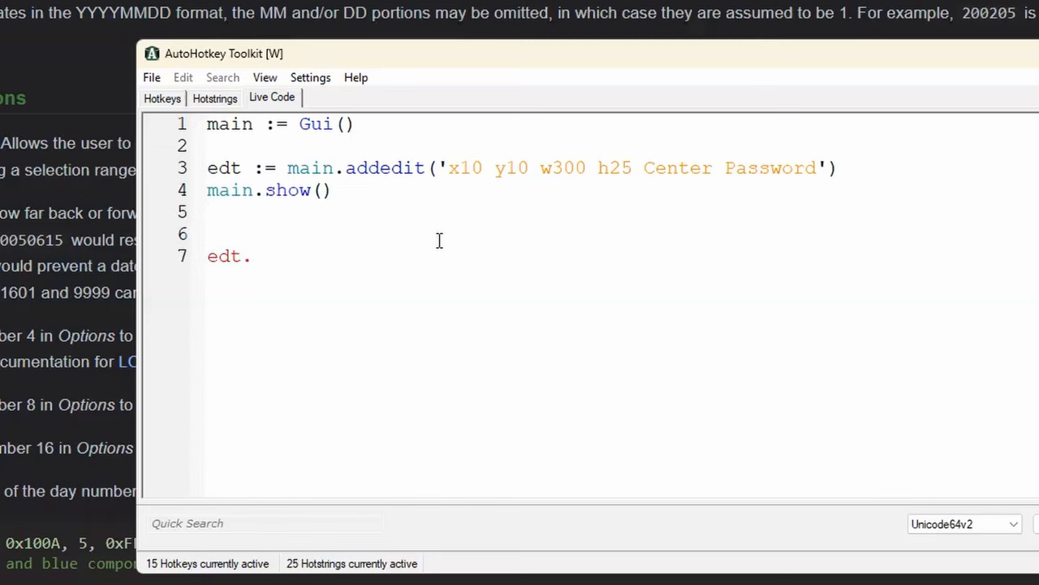
{"action": "mouse_move", "coordinate": [647, 168]}
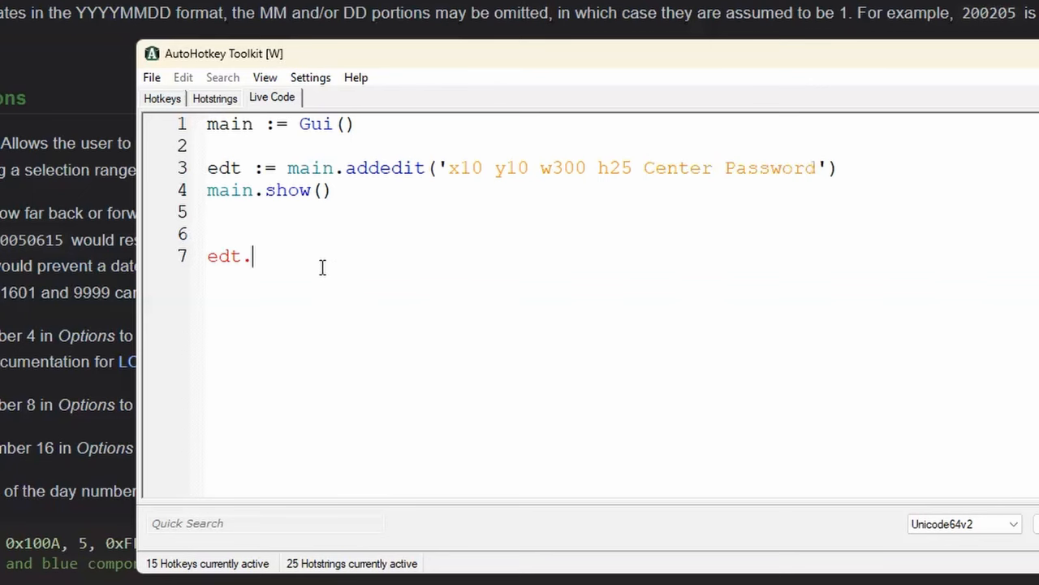
{"action": "type", "text": "Opt()"}
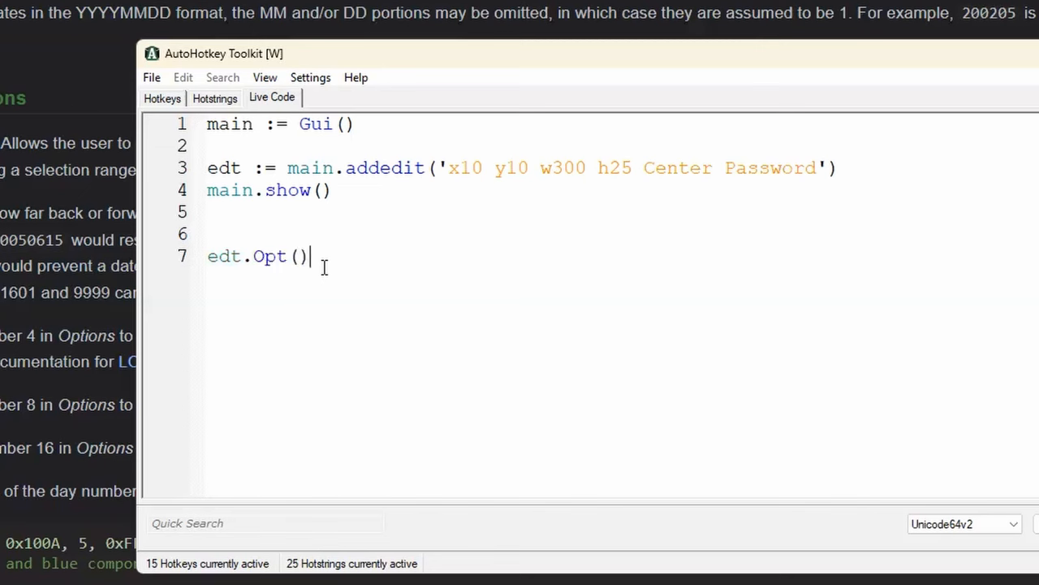
{"action": "type", "text": "''"}
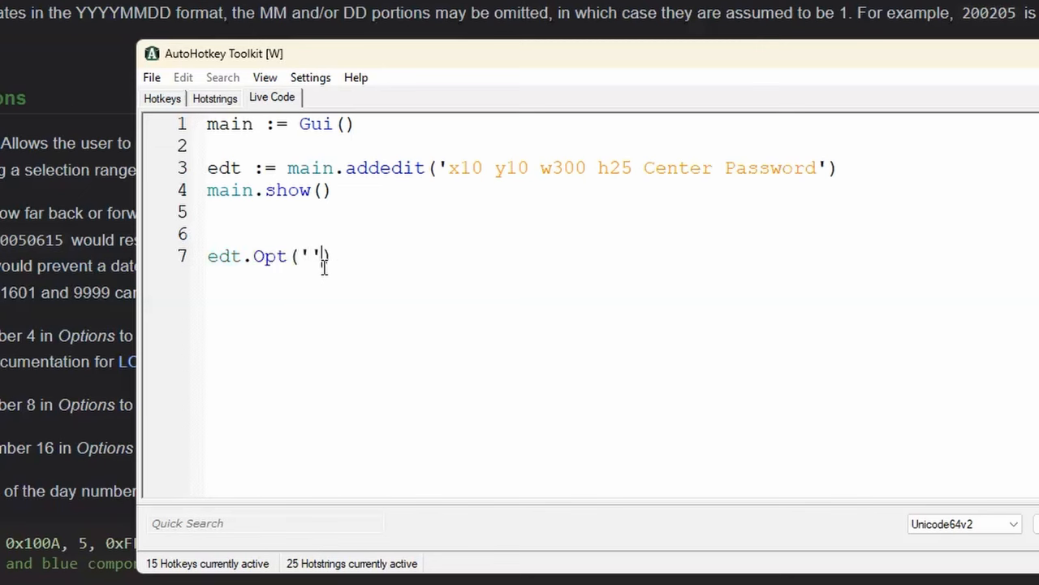
{"action": "type", "text": "-"}
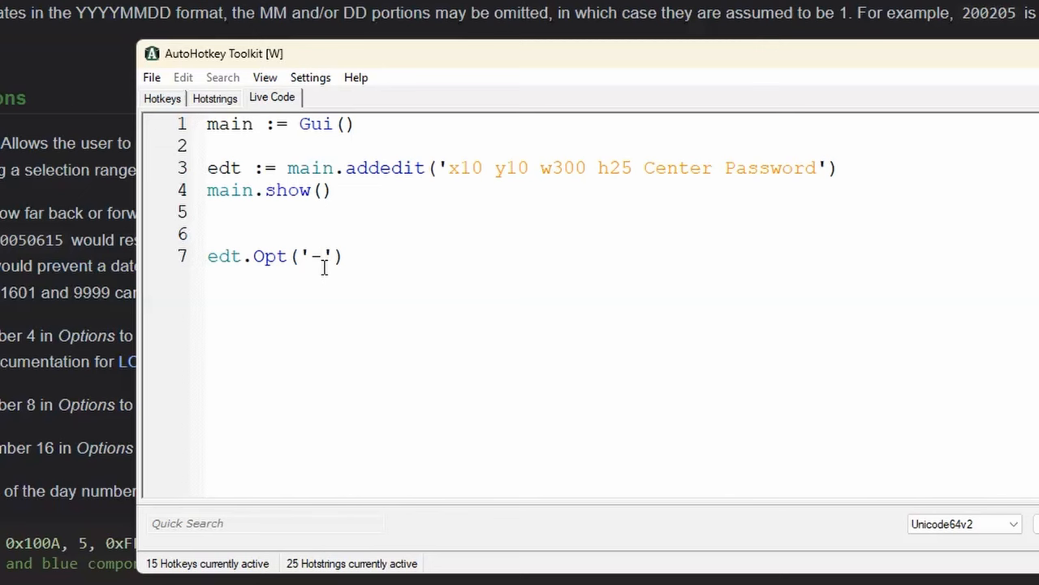
{"action": "type", "text": "Password"}
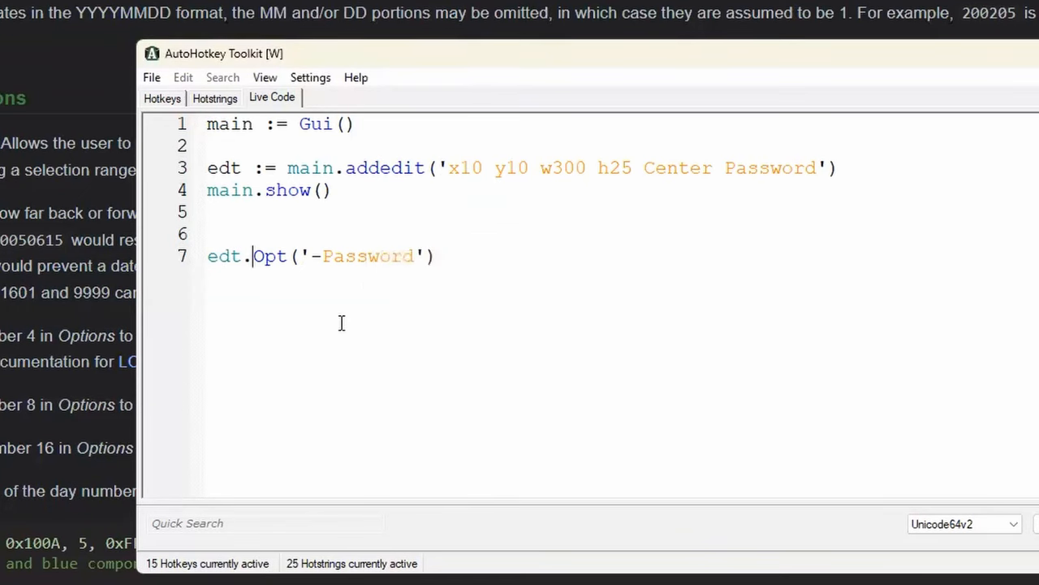
{"action": "type", "text": ";"}
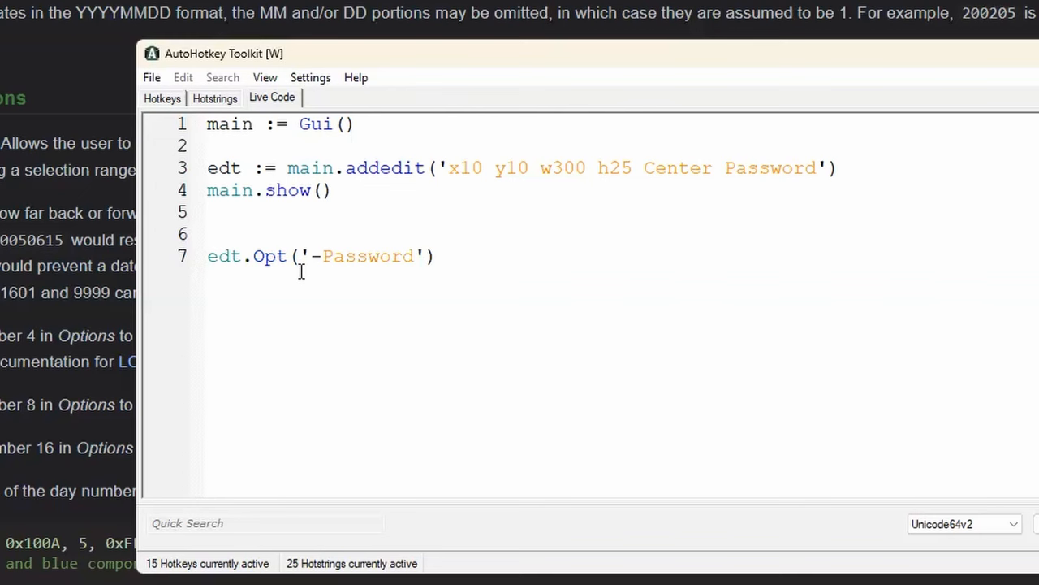
{"action": "type", "text": "w500"}
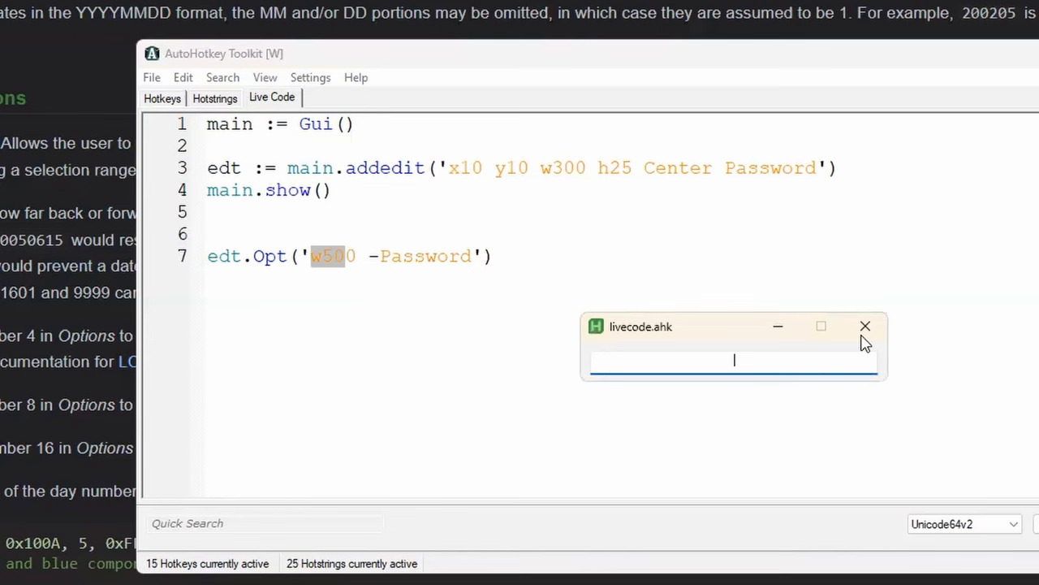
Prefix line 7 with f1:: and type 'asdfasdfasfd' into the test window
{"action": "type", "text": "f1::"}
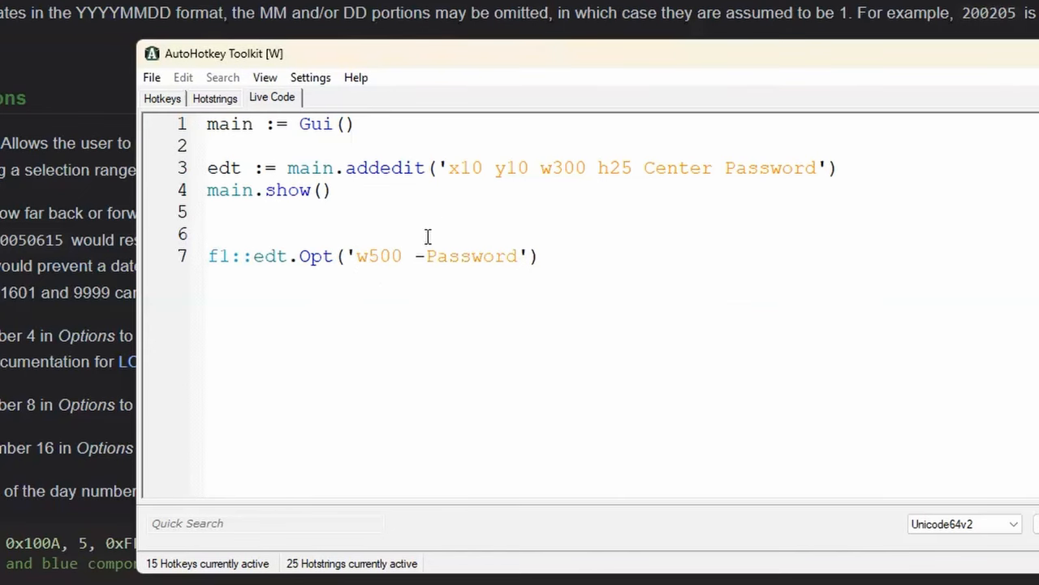
{"action": "double_click", "coordinate": [471, 256]}
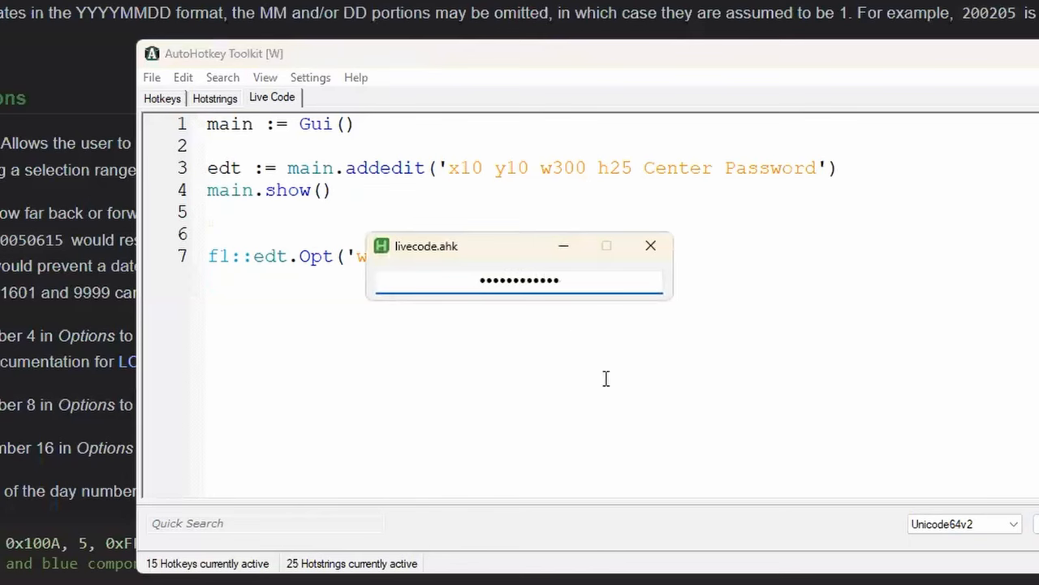
{"action": "type", "text": "asdfasdfasfd"}
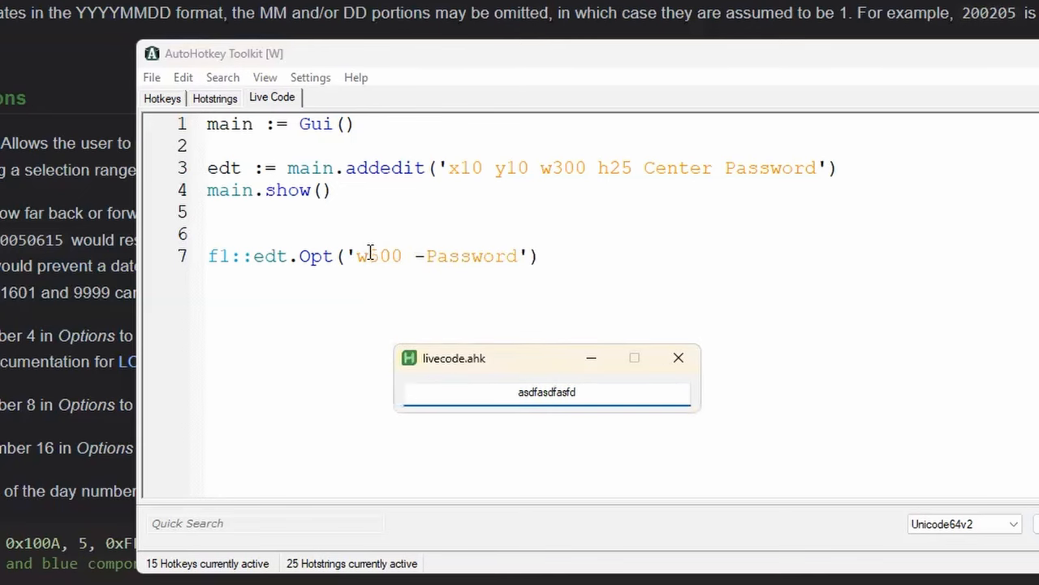
{"action": "double_click", "coordinate": [315, 256]}
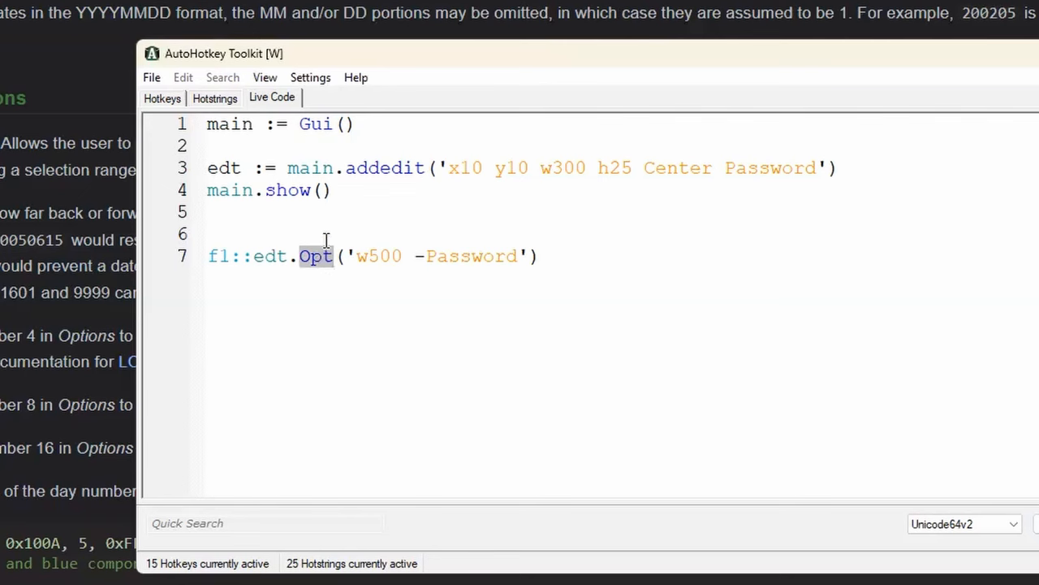
{"action": "double_click", "coordinate": [377, 256]}
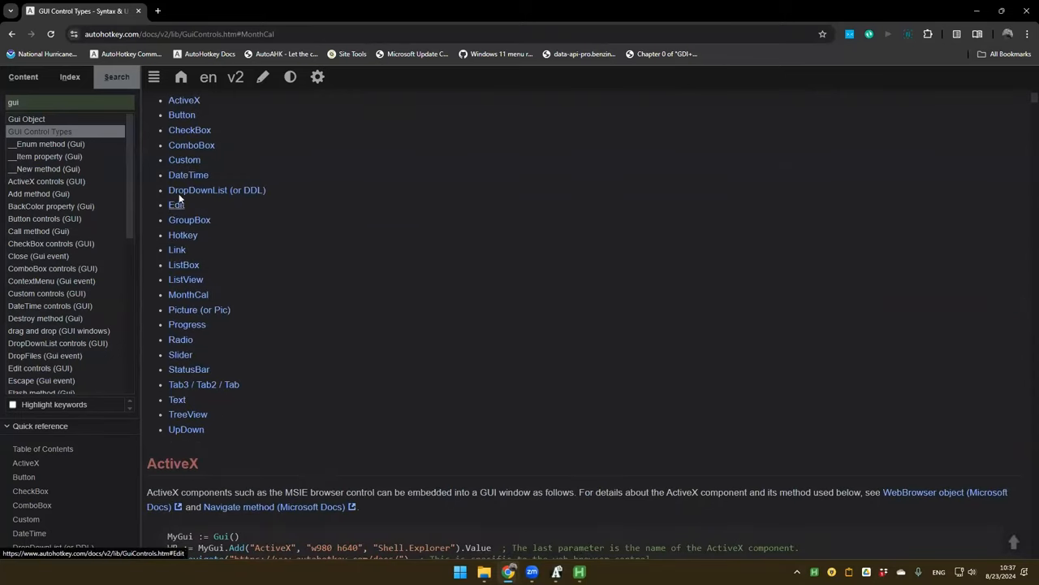
Read through the Edit control's options on the GUI Control Types page, including Number
{"action": "left_click", "coordinate": [177, 205]}
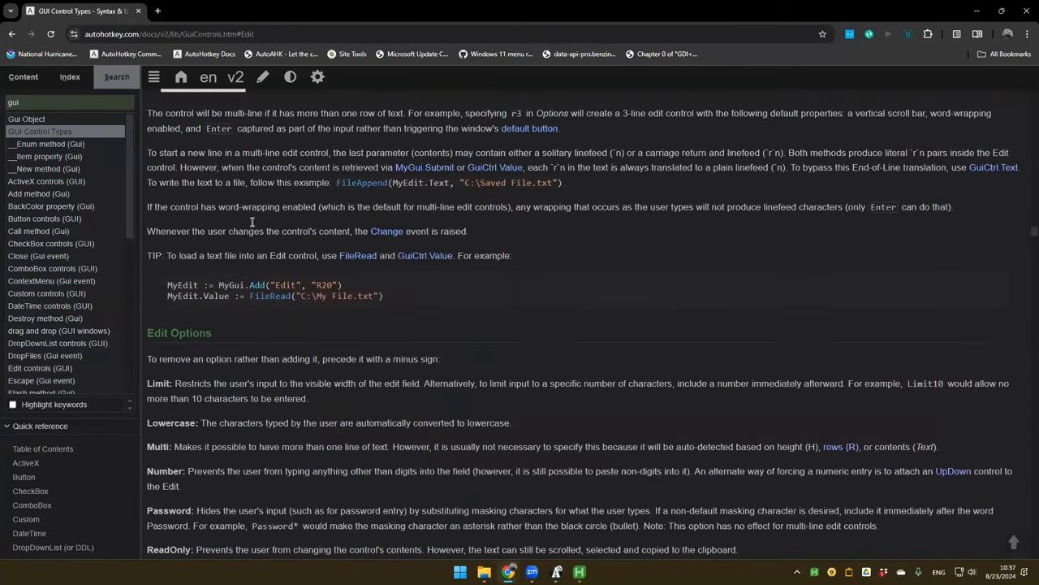
{"action": "scroll", "scroll_direction": "down", "scroll_amount": 3}
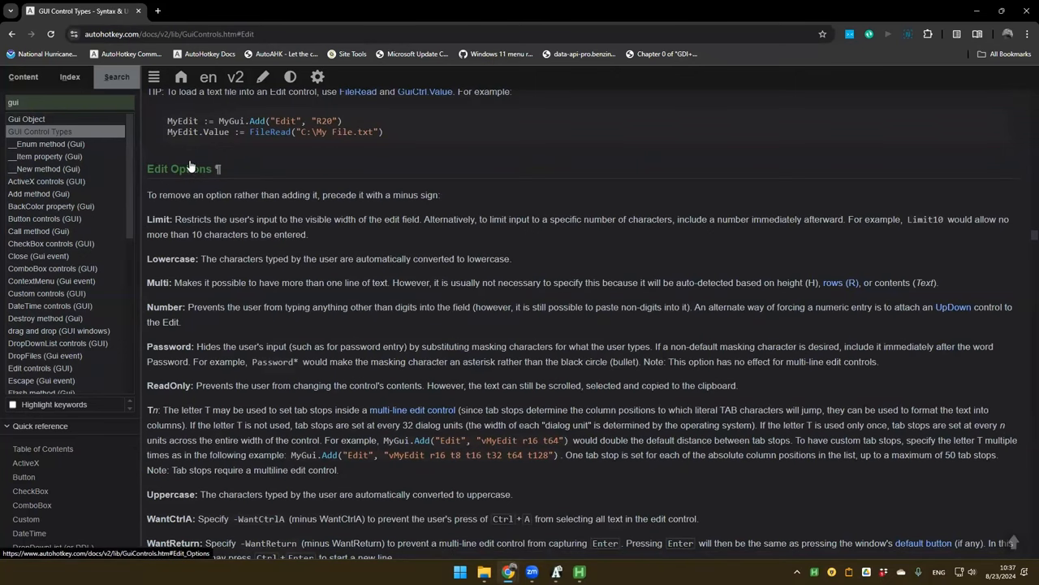
{"action": "scroll", "scroll_direction": "down", "scroll_amount": 3}
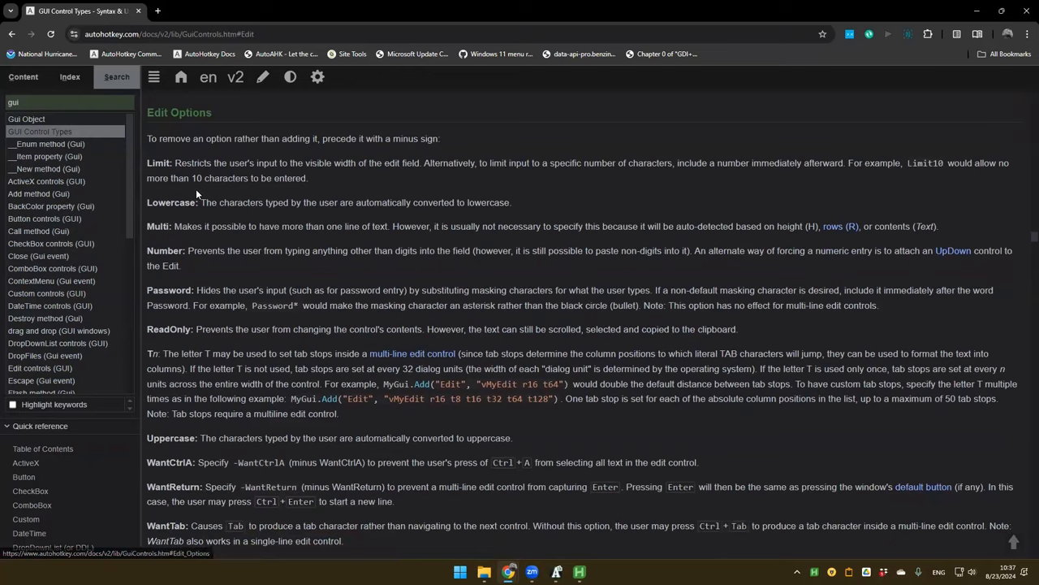
{"action": "scroll", "scroll_direction": "down", "scroll_amount": 3}
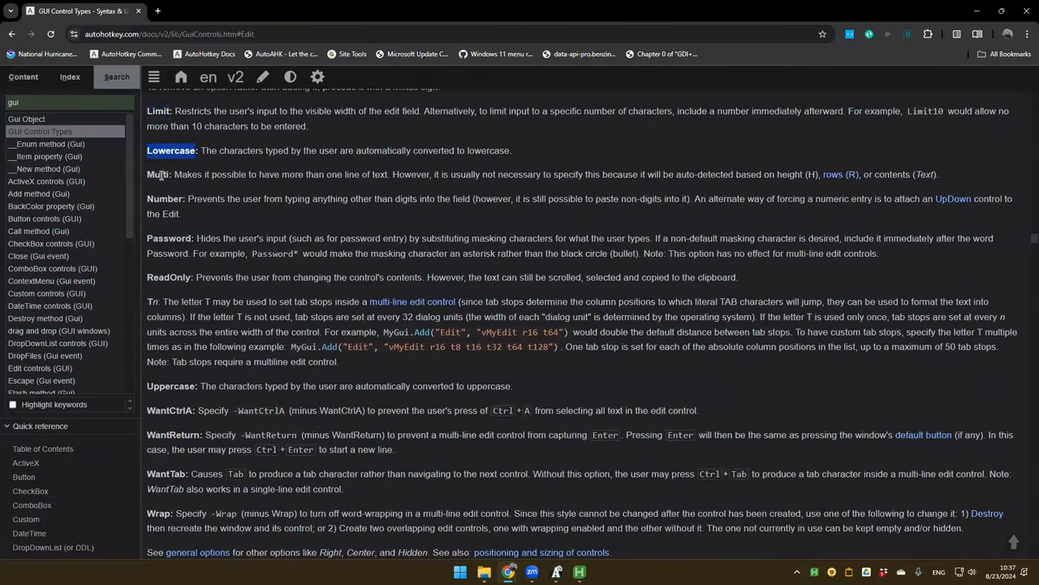
{"action": "double_click", "coordinate": [163, 199]}
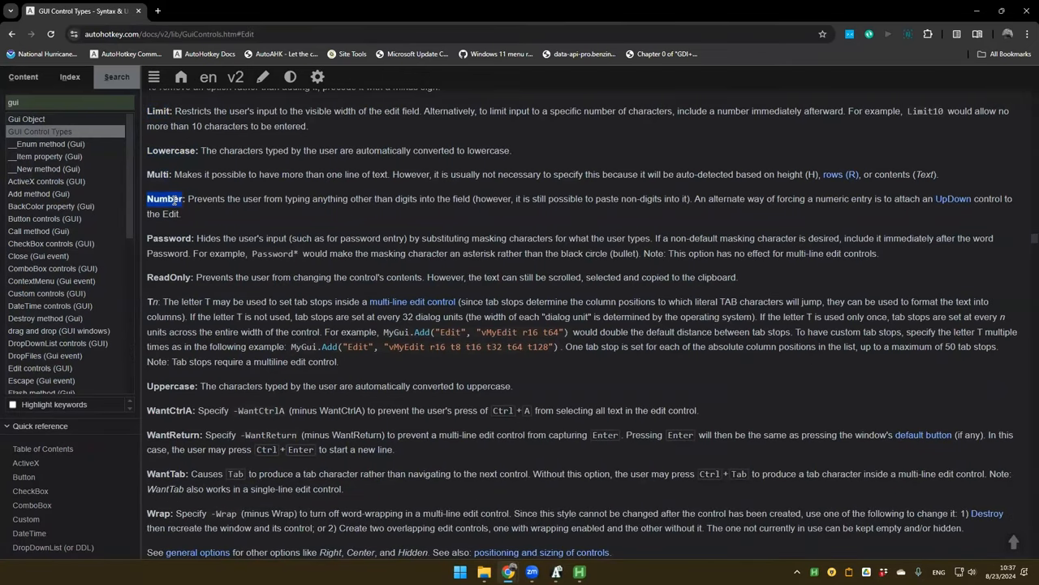
{"action": "scroll", "scroll_direction": "down", "scroll_amount": 3}
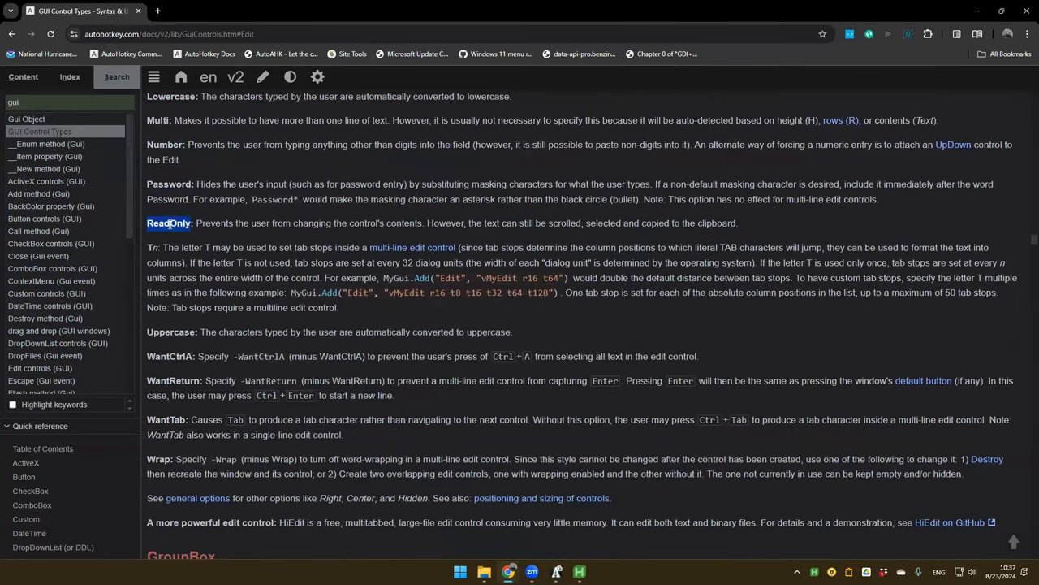
{"action": "scroll", "scroll_direction": "down", "scroll_amount": 3}
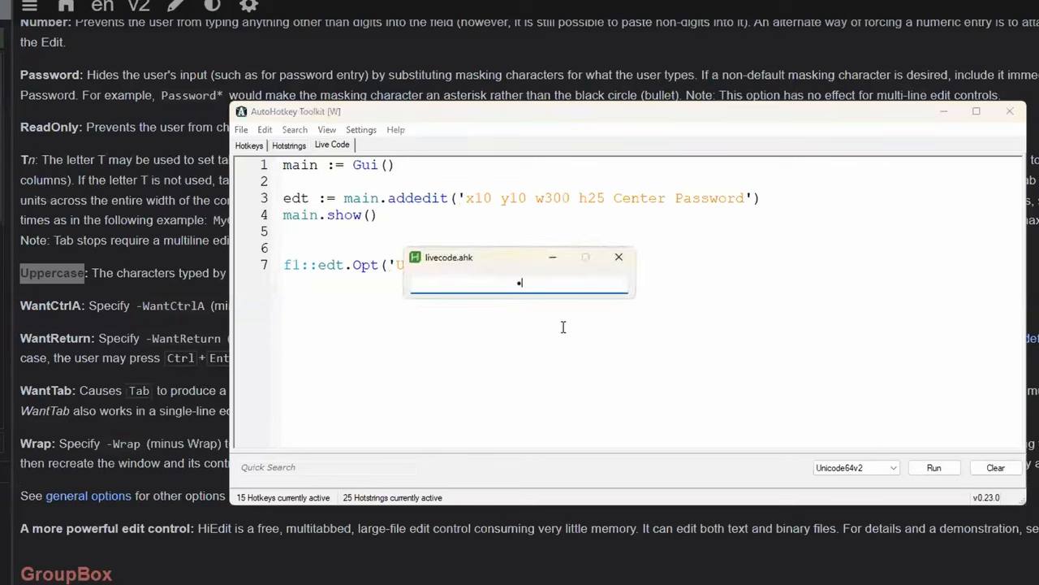
Remove Password from line 3, rerun, and type test text that becomes uppercase after F1
{"action": "type", "text": "password"}
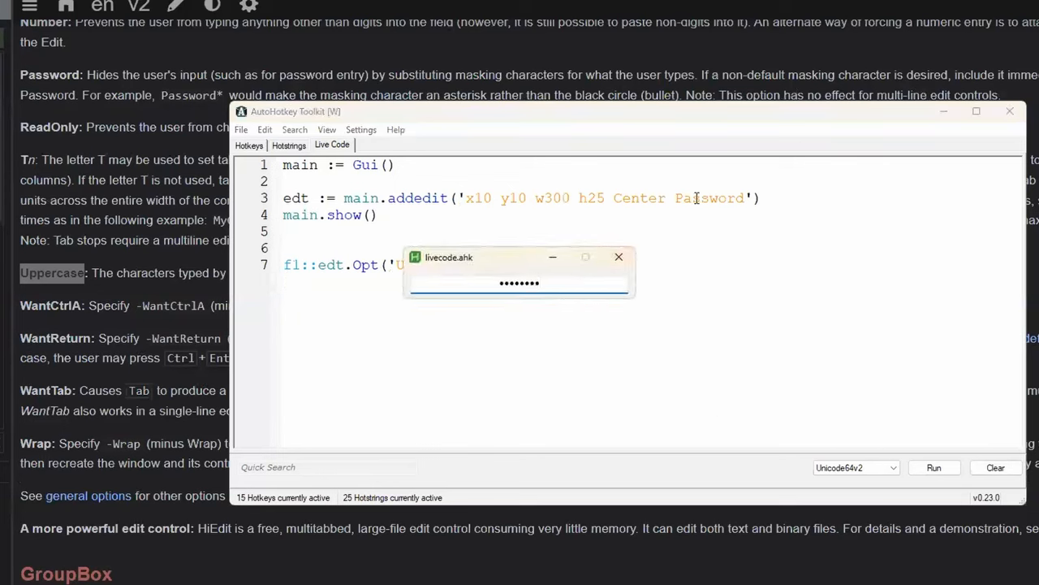
{"action": "left_click", "coordinate": [934, 467]}
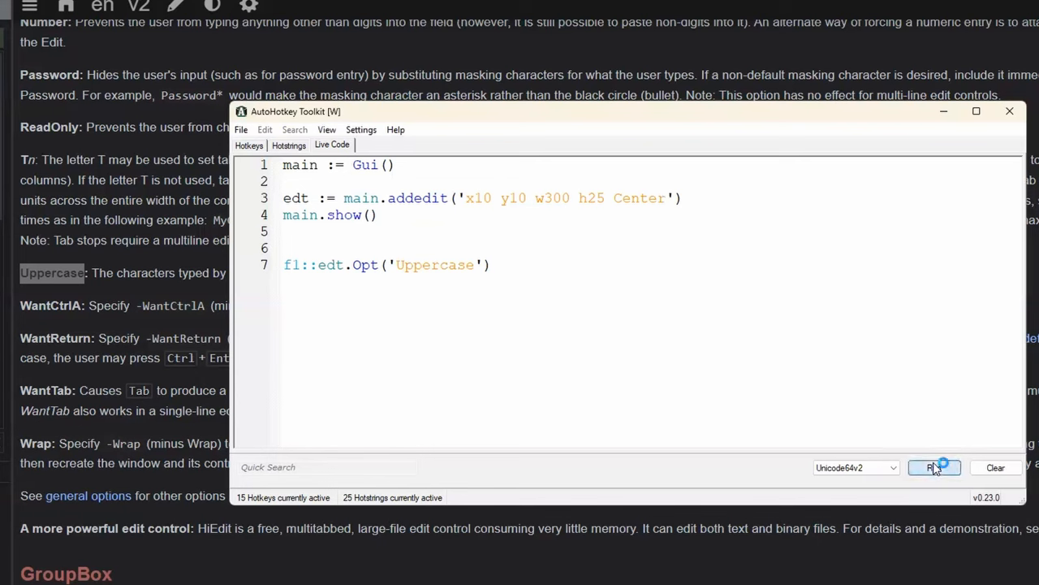
{"action": "left_click", "coordinate": [933, 467]}
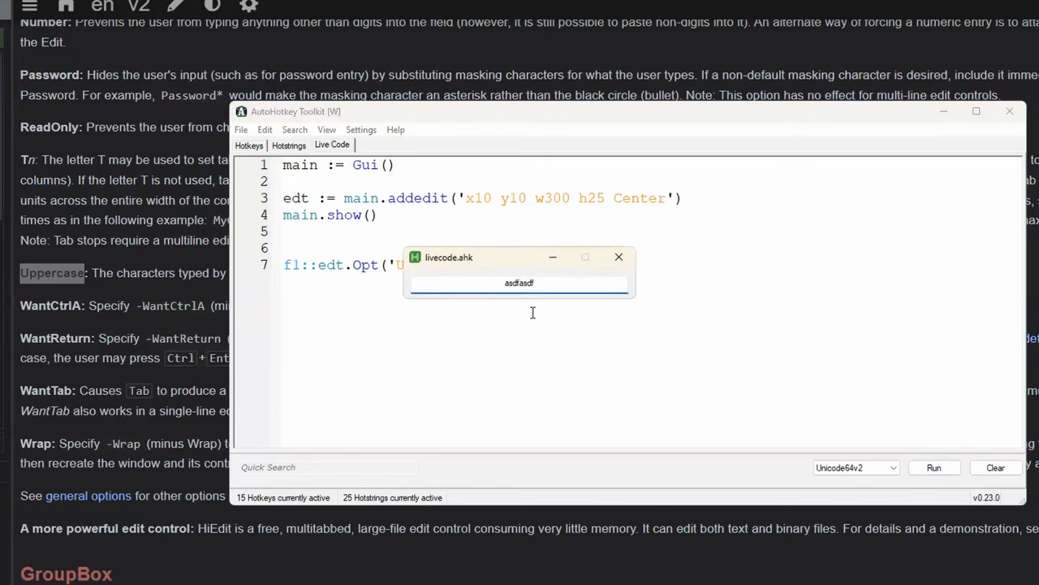
{"action": "type", "text": "FDFASD"}
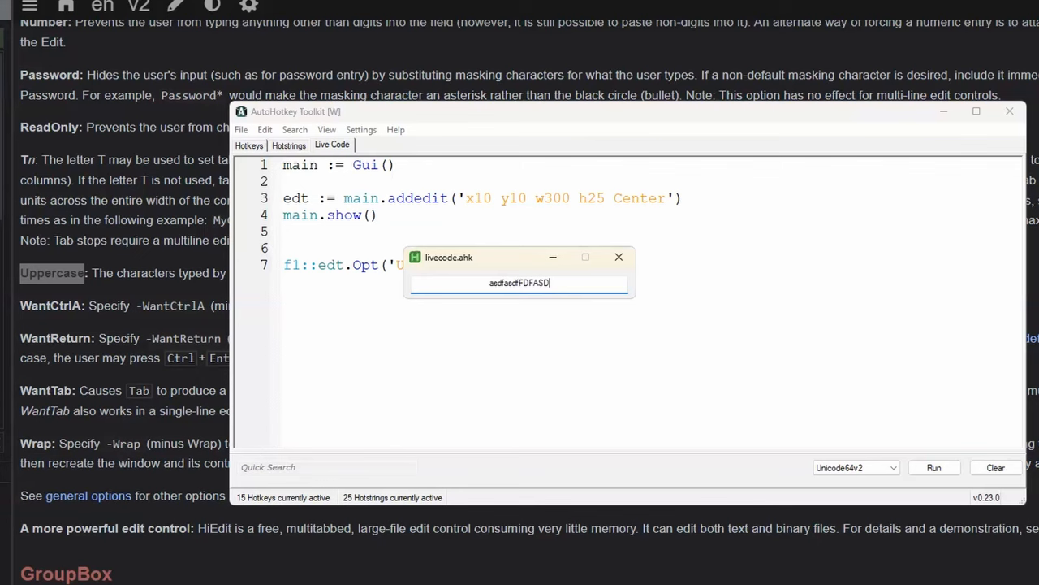
{"action": "type", "text": "SDF"}
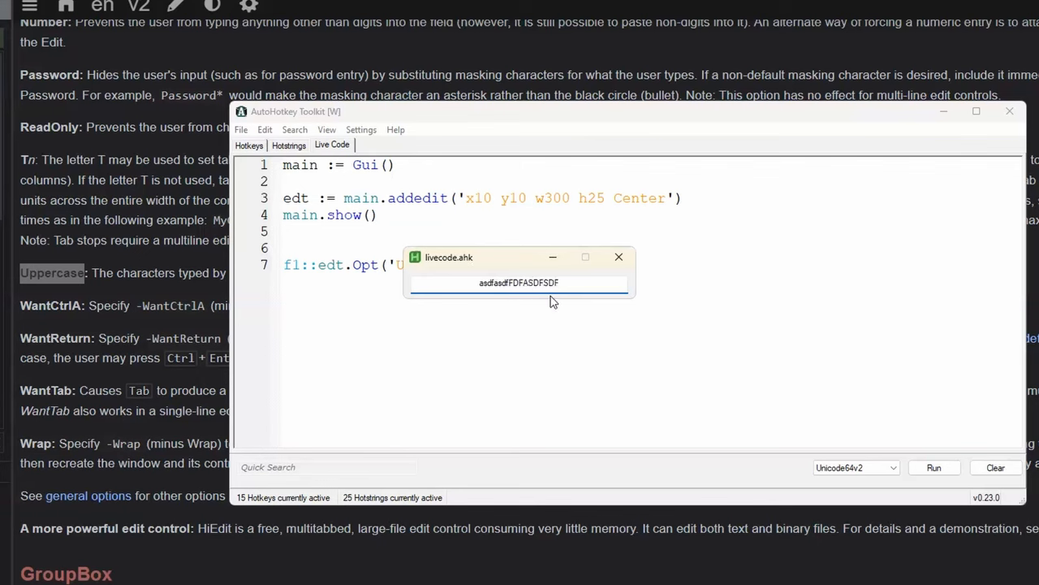
{"action": "type", "text": "ASDFASDFAQWERASD"}
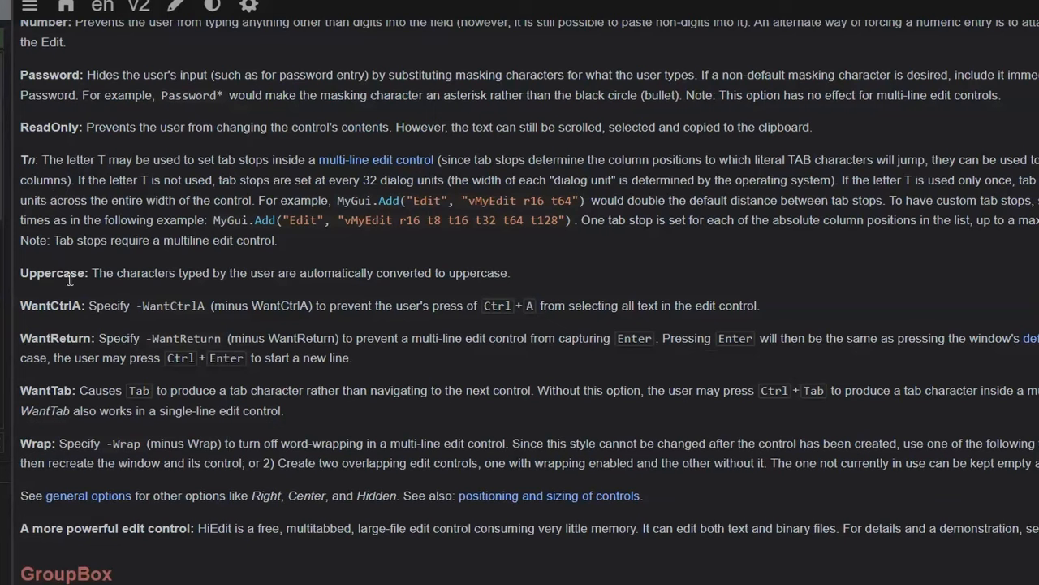
{"action": "mouse_move", "coordinate": [142, 322]}
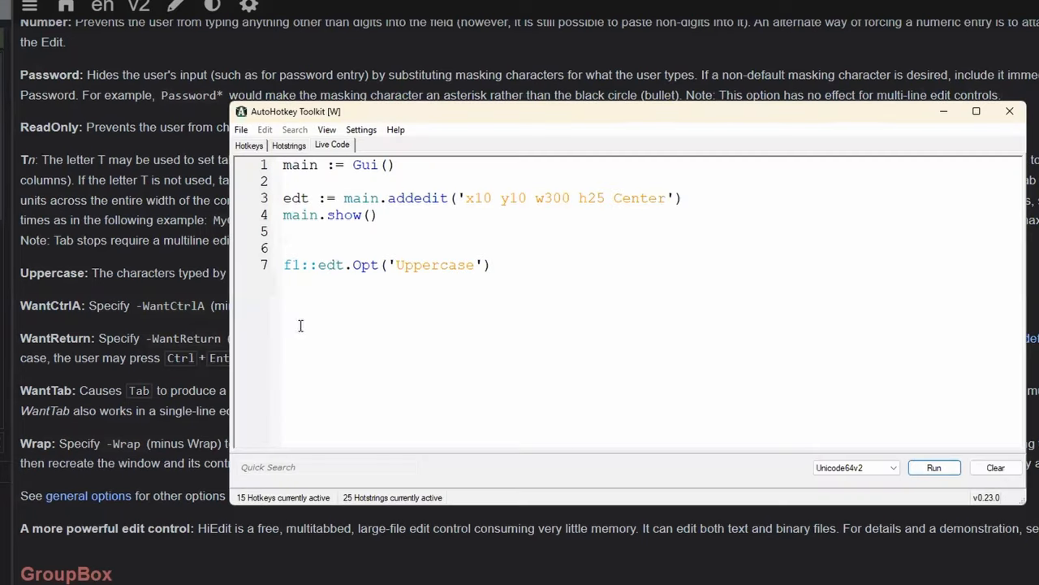
Start an F1 block with edt.Move(,,500,) to widen the edit box to 500
{"action": "key", "text": "Enter"}
{"action": "type", "text": "{"}
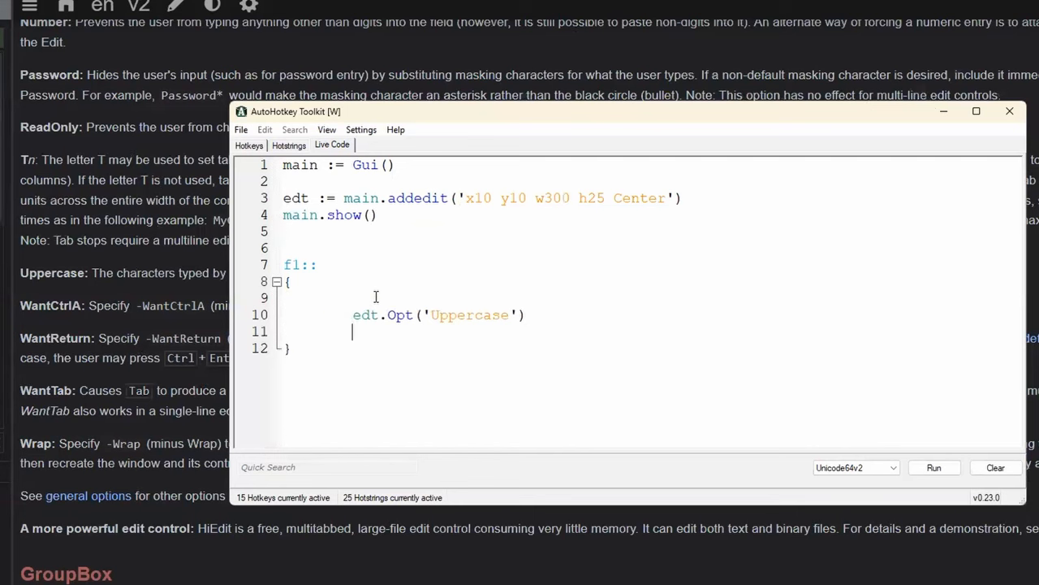
{"action": "type", "text": "edt.Move("}
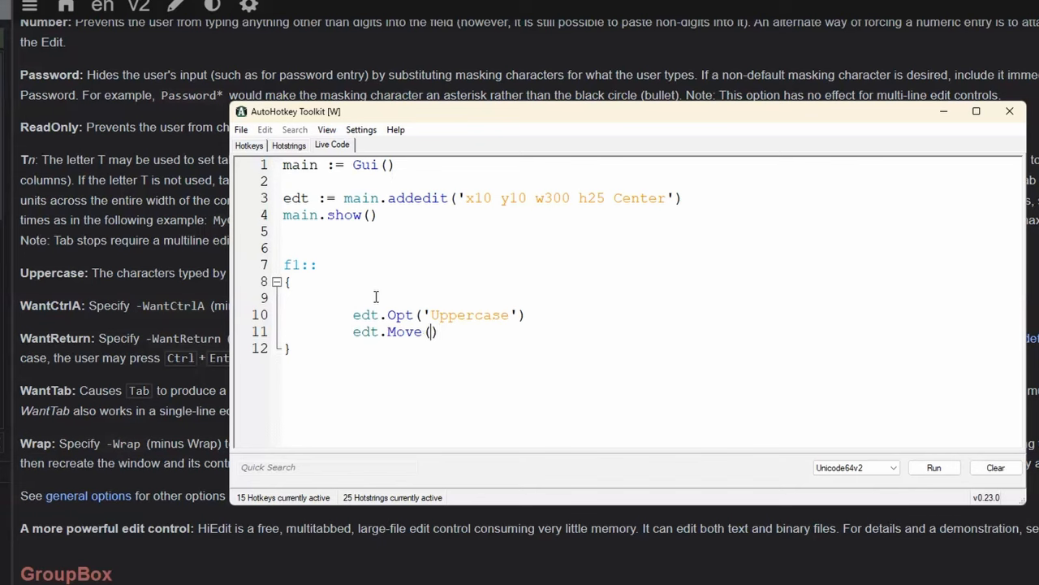
{"action": "type", "text": "x"}
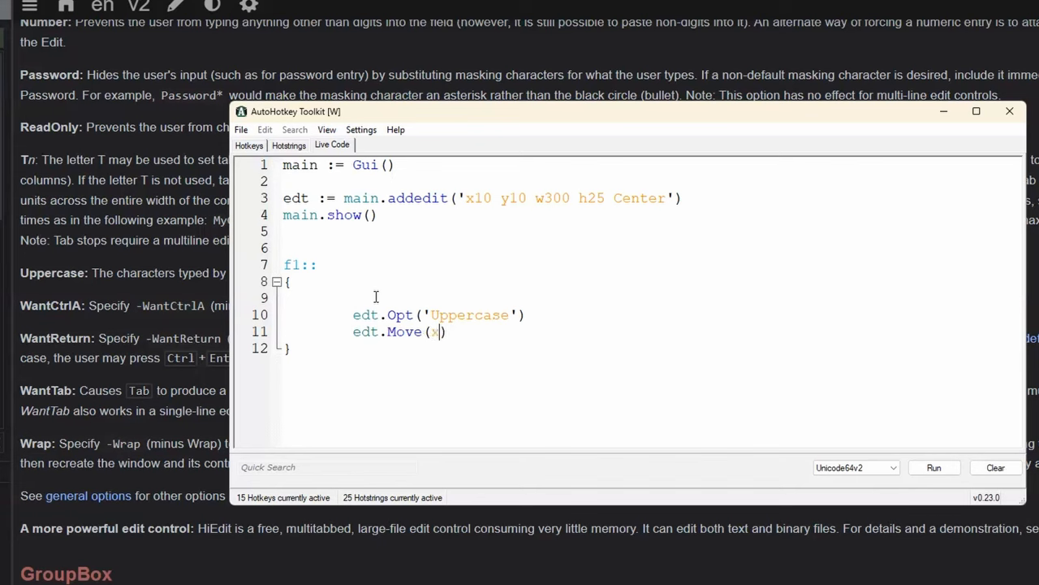
{"action": "type", "text": ",y,w,h"}
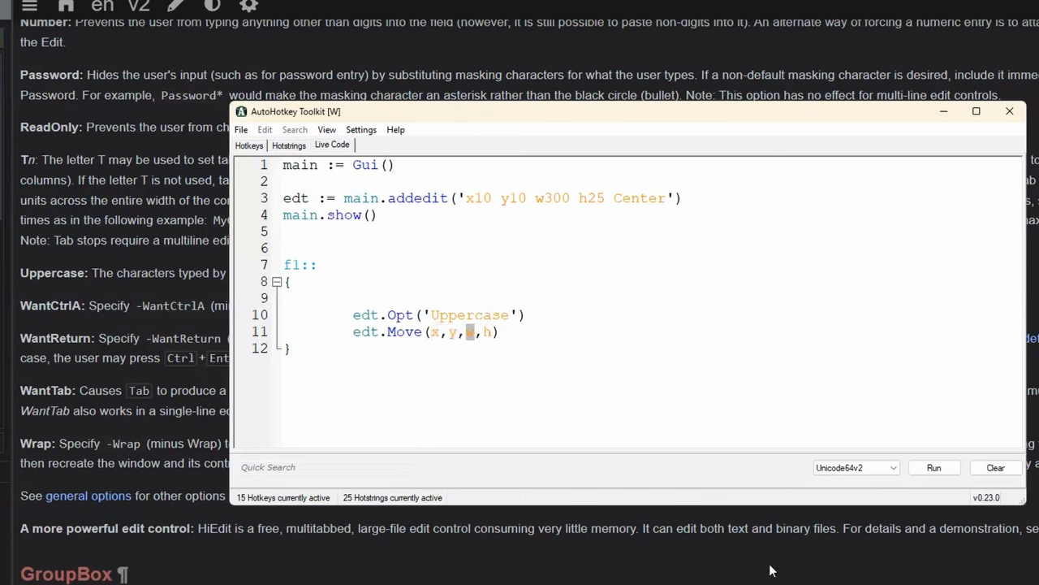
{"action": "type", "text": "500"}
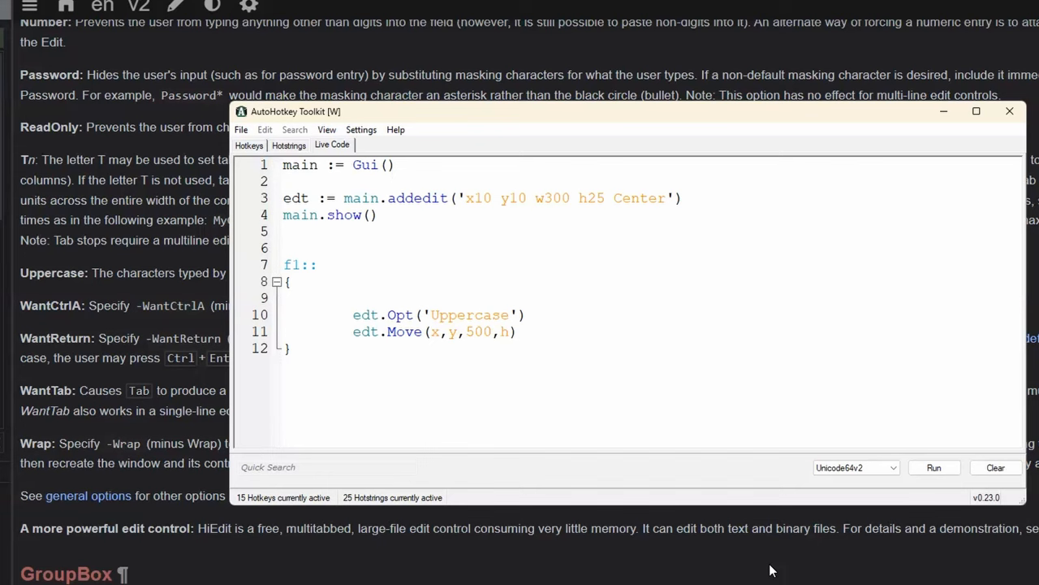
Add main.show('Autosize') as the next line in the F1 block
{"action": "key", "text": "Enter"}
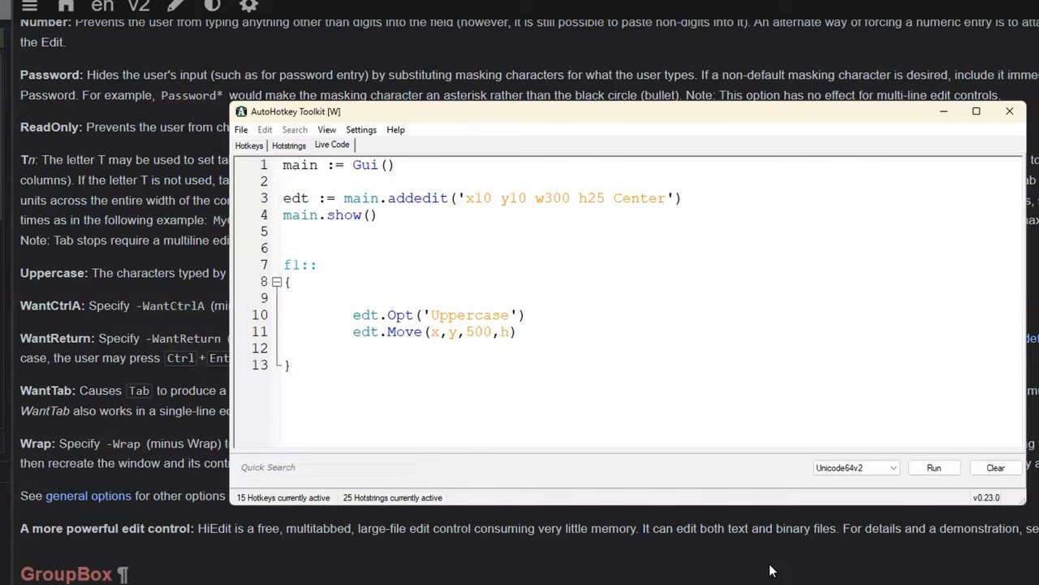
{"action": "type", "text": "main."}
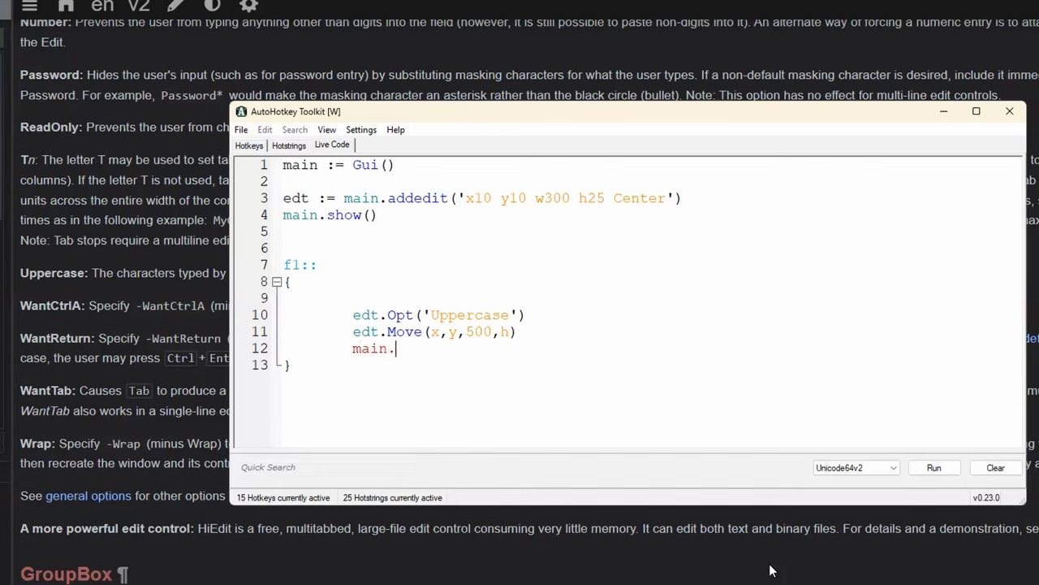
{"action": "type", "text": "show('')"}
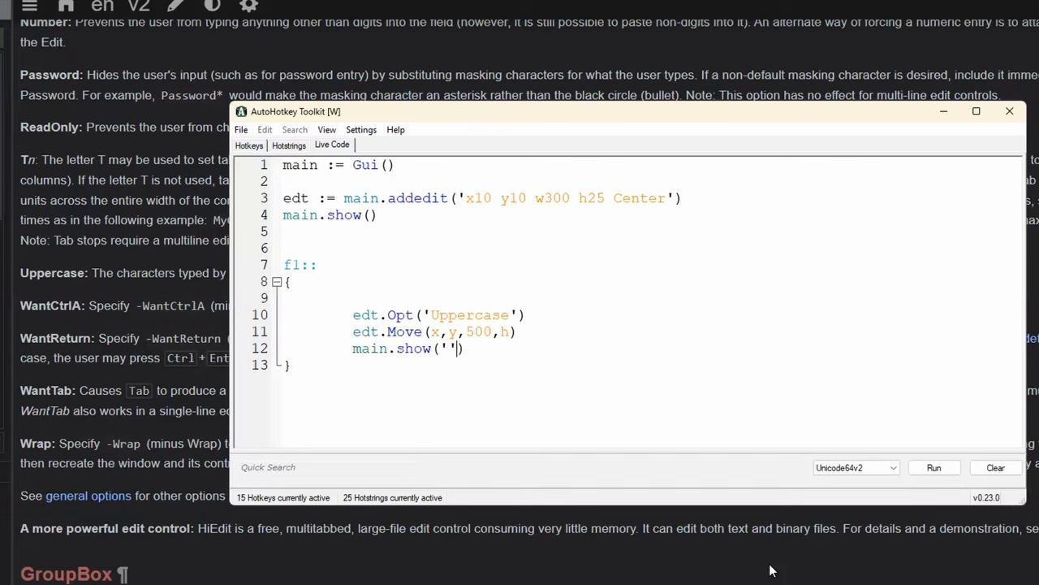
{"action": "type", "text": "Autosize"}
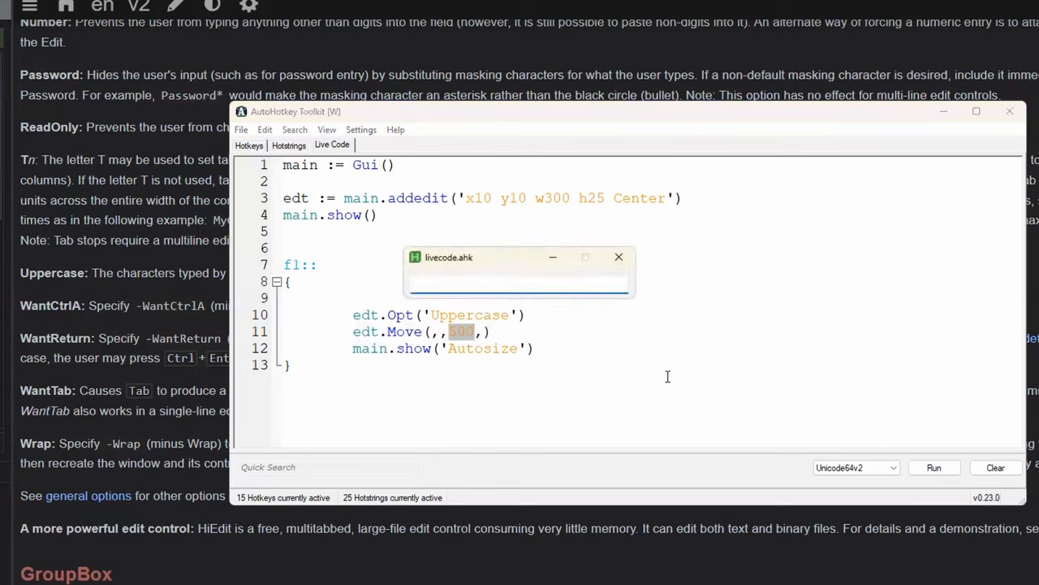
Type 'asdfasdf' into the widened edit box of the running livecode.ahk window
{"action": "type", "text": "asdfasdf"}
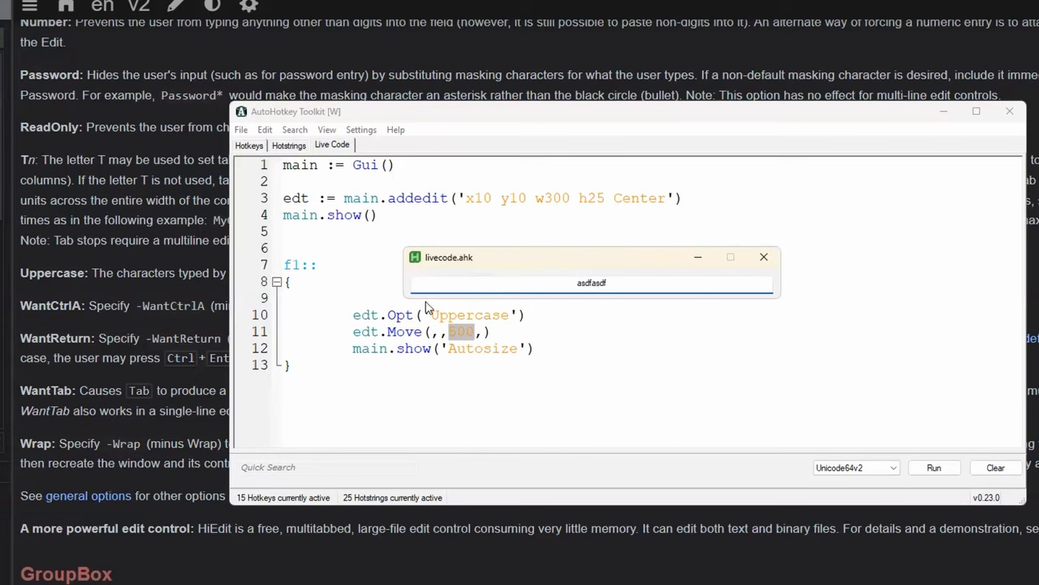
{"action": "mouse_move", "coordinate": [764, 257]}
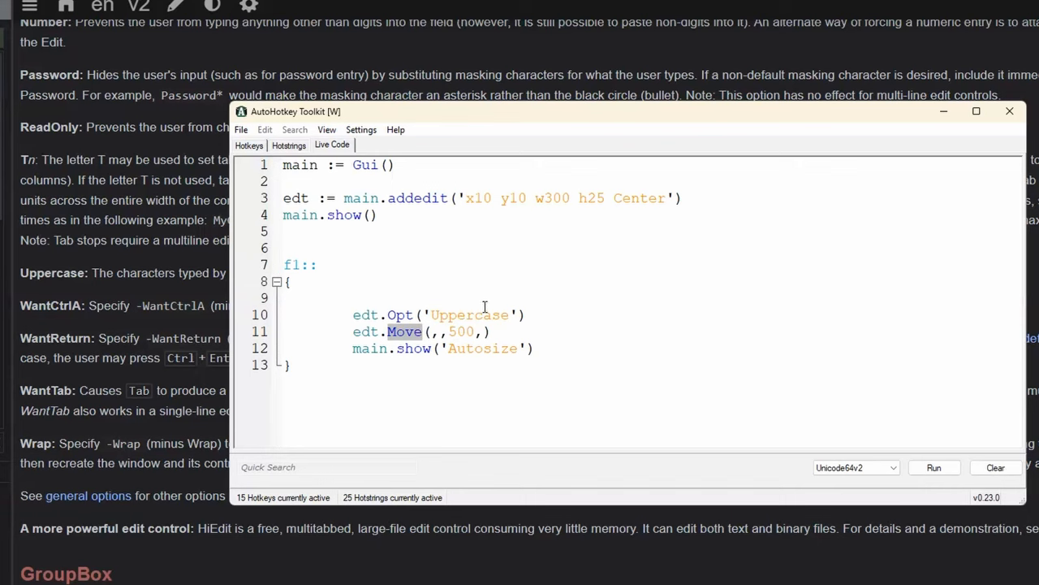
{"action": "mouse_move", "coordinate": [498, 280]}
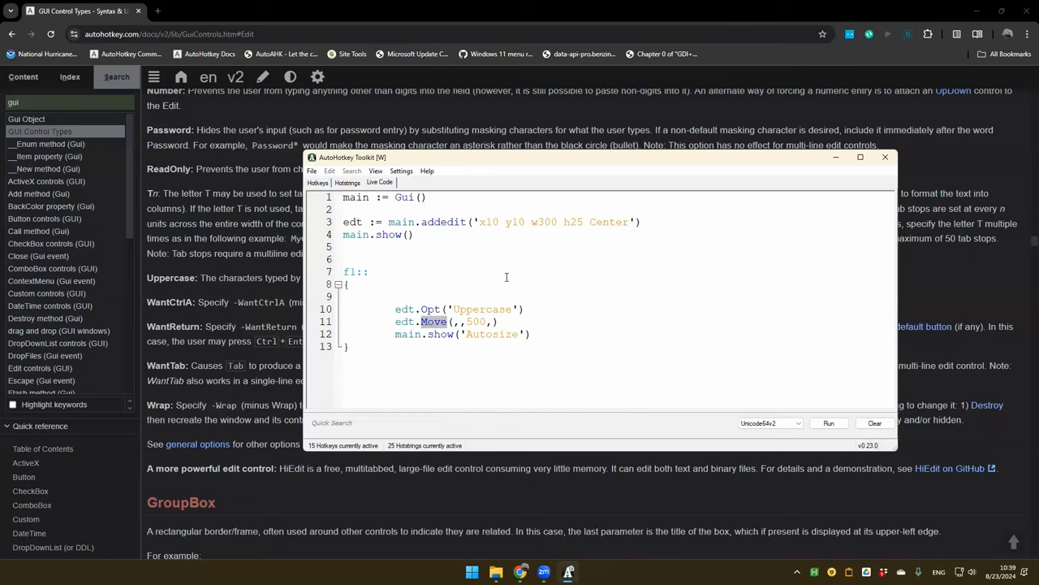
Bring the GUI Control Types docs page in Chrome in front of the Toolkit
{"action": "left_click", "coordinate": [368, 271]}
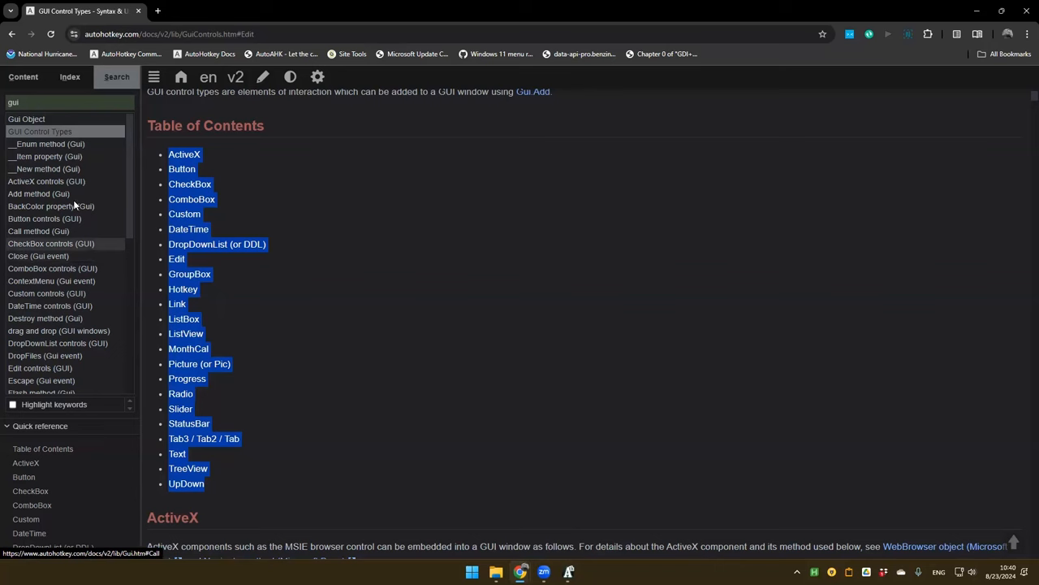
Open the Gui object's Add method reference from the sidebar
{"action": "left_click", "coordinate": [38, 193]}
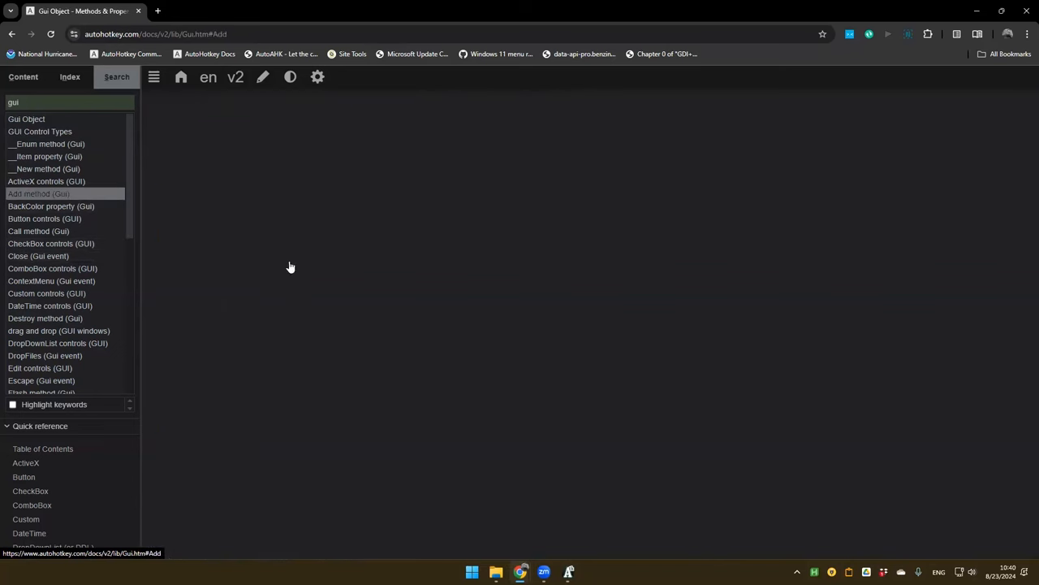
{"action": "left_click", "coordinate": [37, 194]}
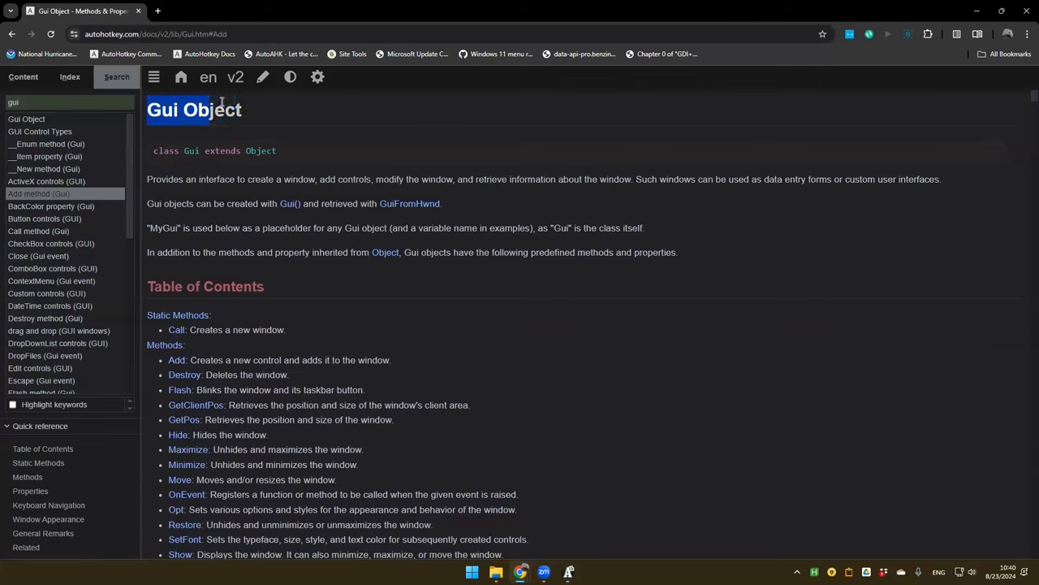
{"action": "scroll", "scroll_direction": "down", "scroll_amount": 3}
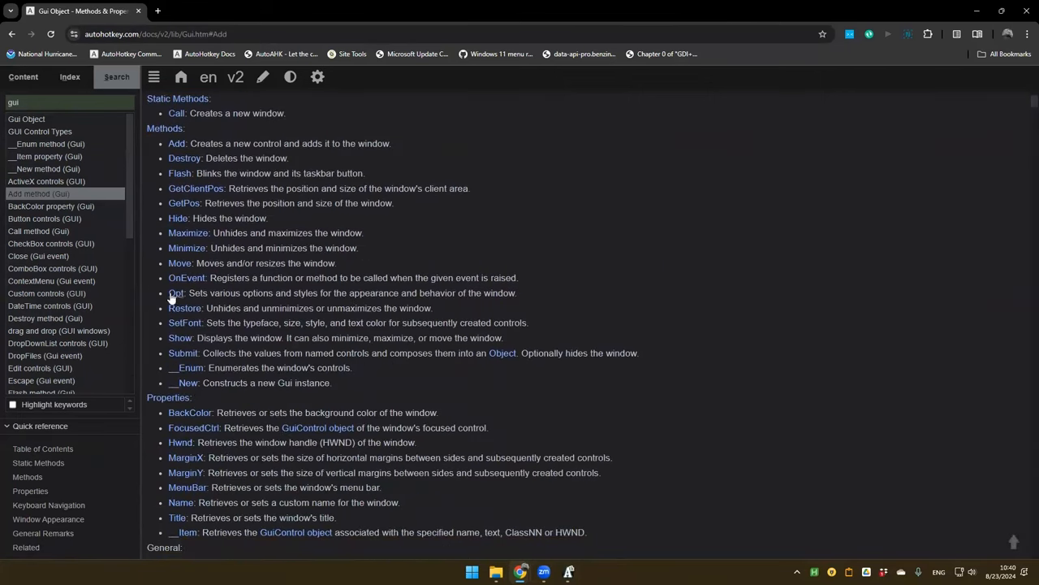
Jump to the Opt method and scroll through its list of window options
{"action": "left_click", "coordinate": [175, 293]}
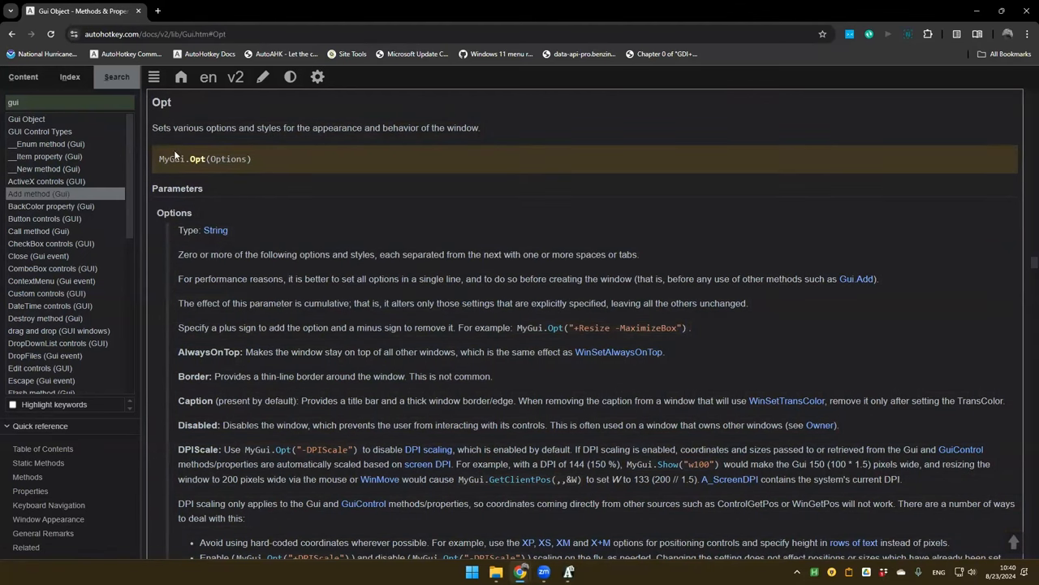
{"action": "scroll", "scroll_direction": "down", "scroll_amount": 3}
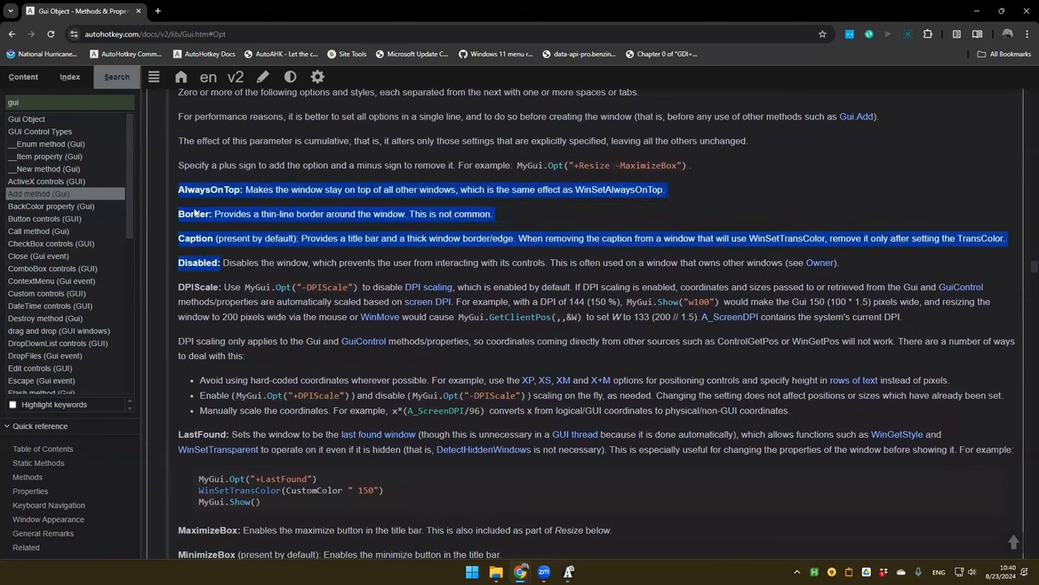
{"action": "scroll", "scroll_direction": "down", "scroll_amount": 3}
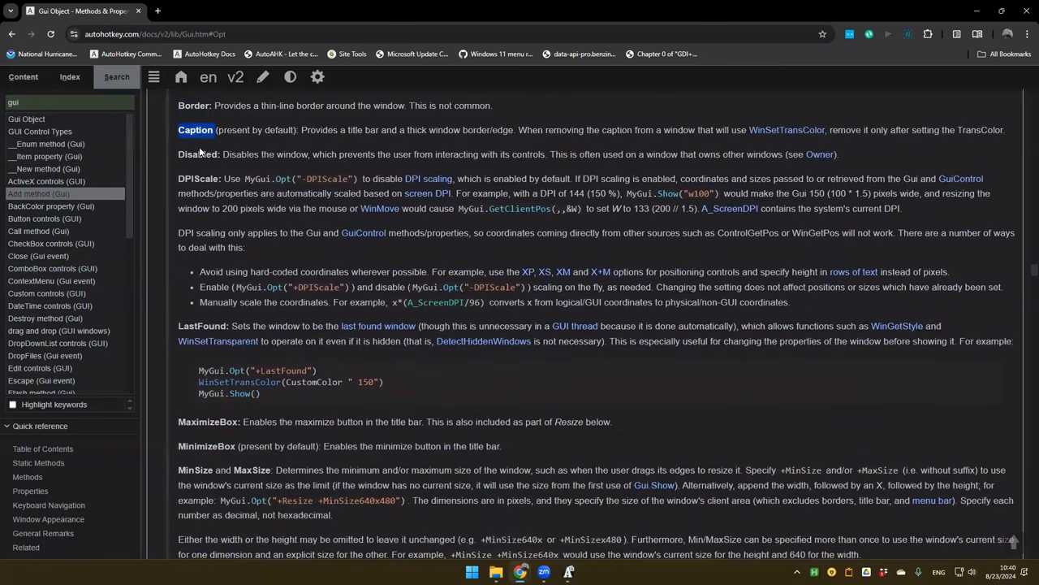
{"action": "scroll", "scroll_direction": "down", "scroll_amount": 3}
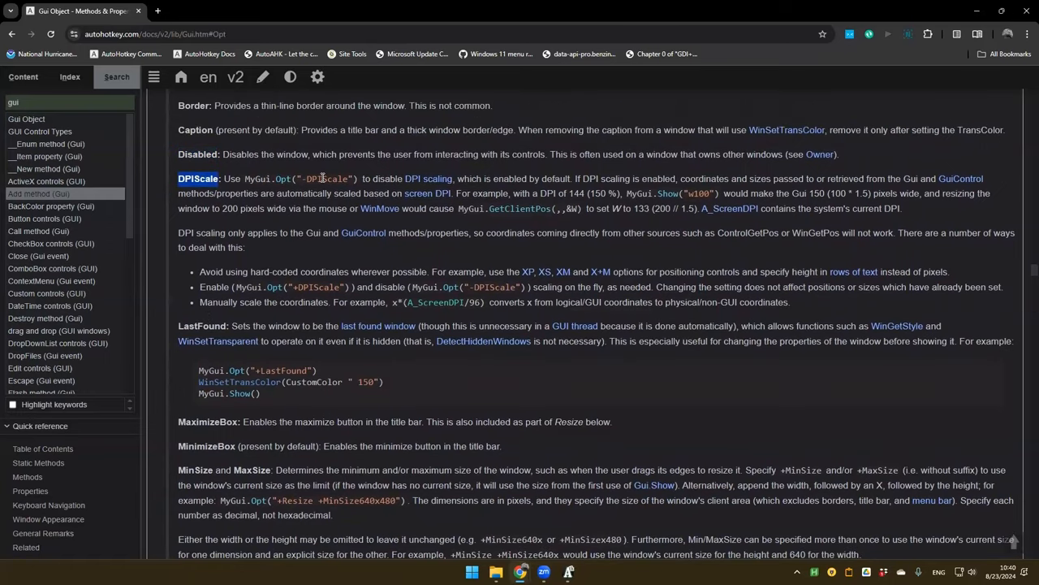
{"action": "scroll", "scroll_direction": "down", "scroll_amount": 3}
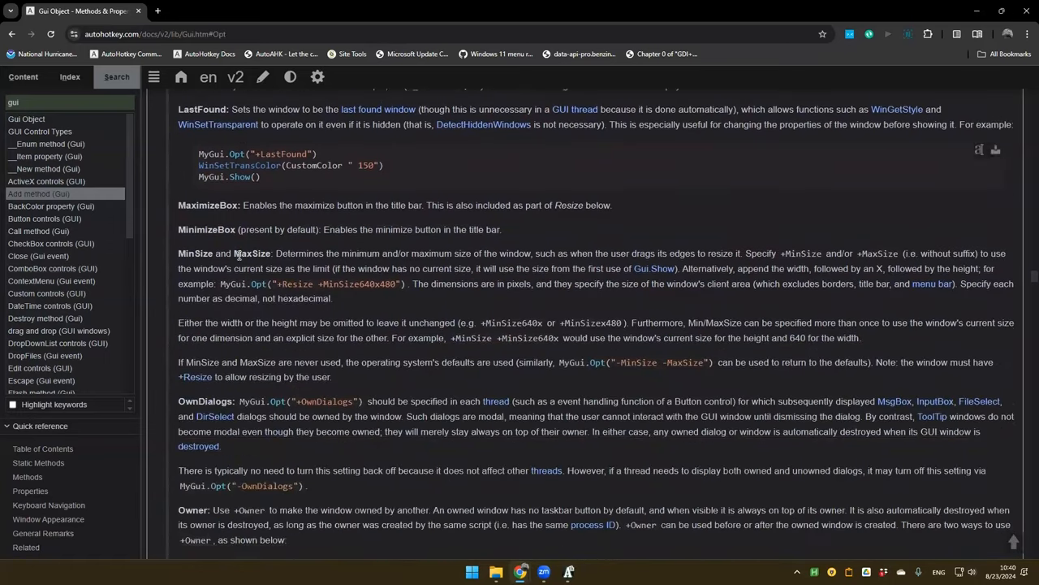
{"action": "scroll", "scroll_direction": "down", "scroll_amount": 3}
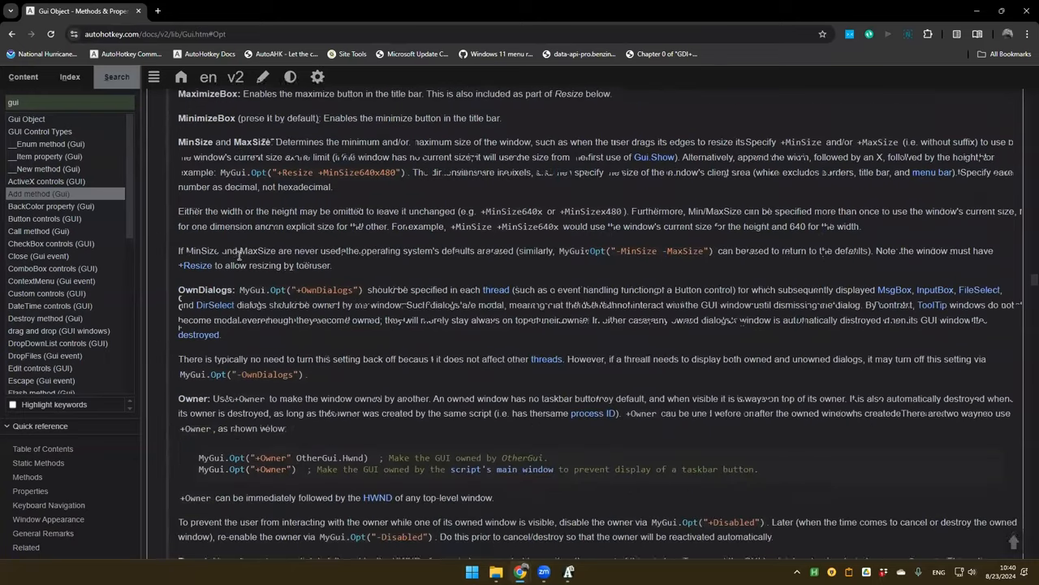
{"action": "scroll", "scroll_direction": "down", "scroll_amount": 3}
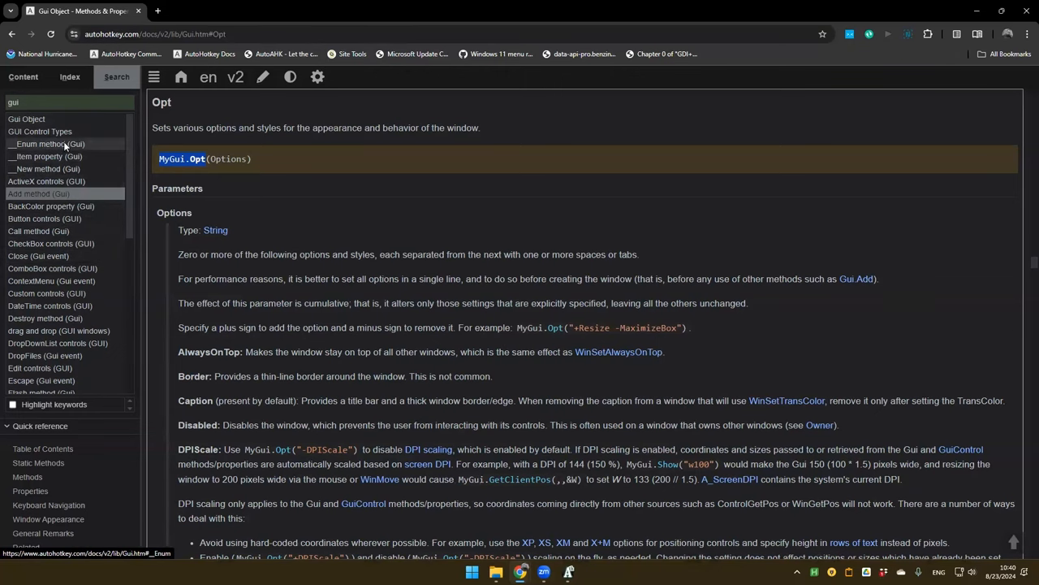
Navigate to the GUI Control Types page and scroll through its Hotkey control section
{"action": "left_click", "coordinate": [39, 131]}
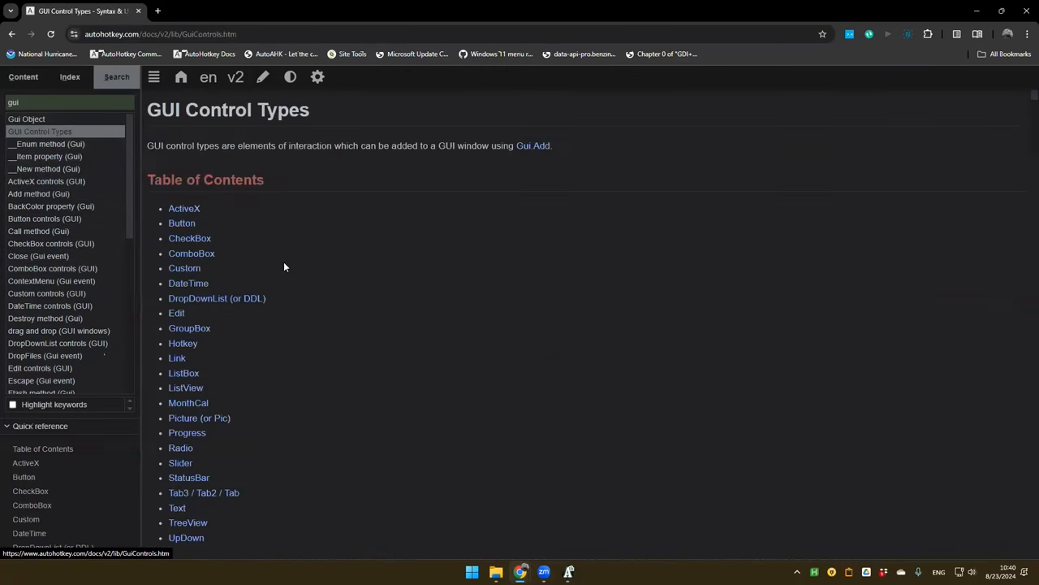
{"action": "scroll", "scroll_direction": "down", "scroll_amount": 3}
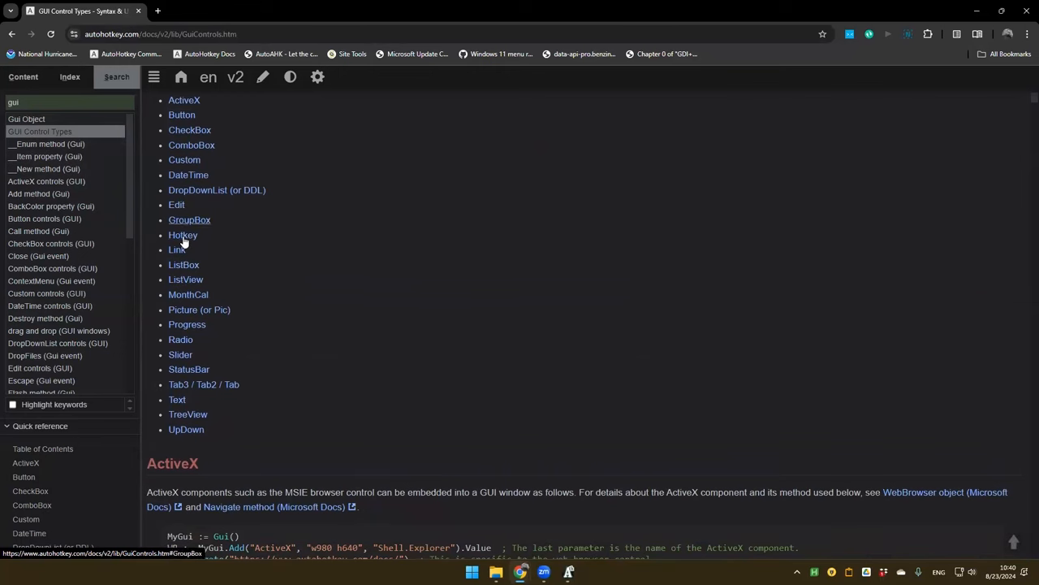
{"action": "left_click", "coordinate": [183, 235]}
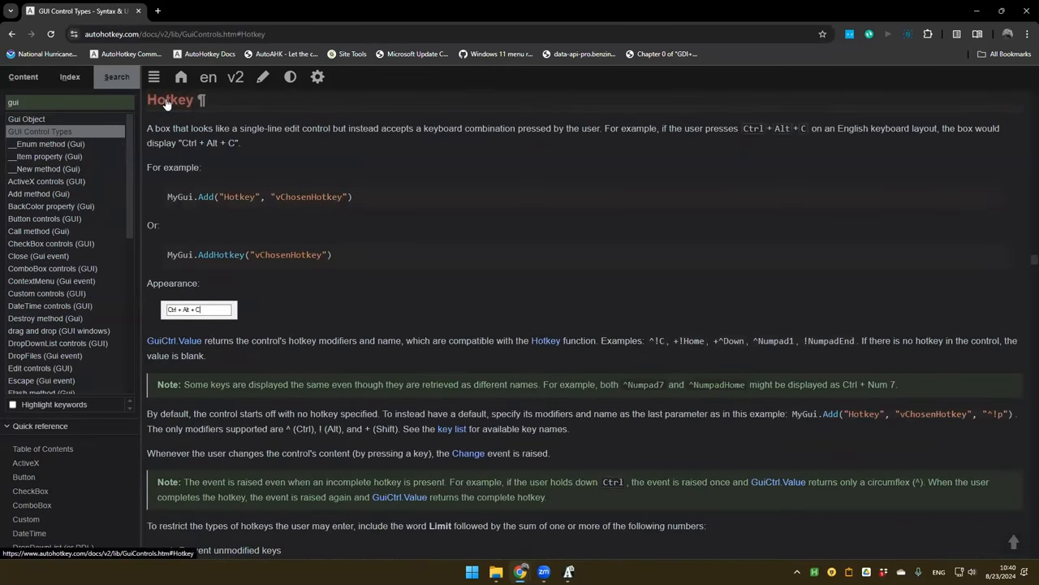
{"action": "scroll", "scroll_direction": "down", "scroll_amount": 3}
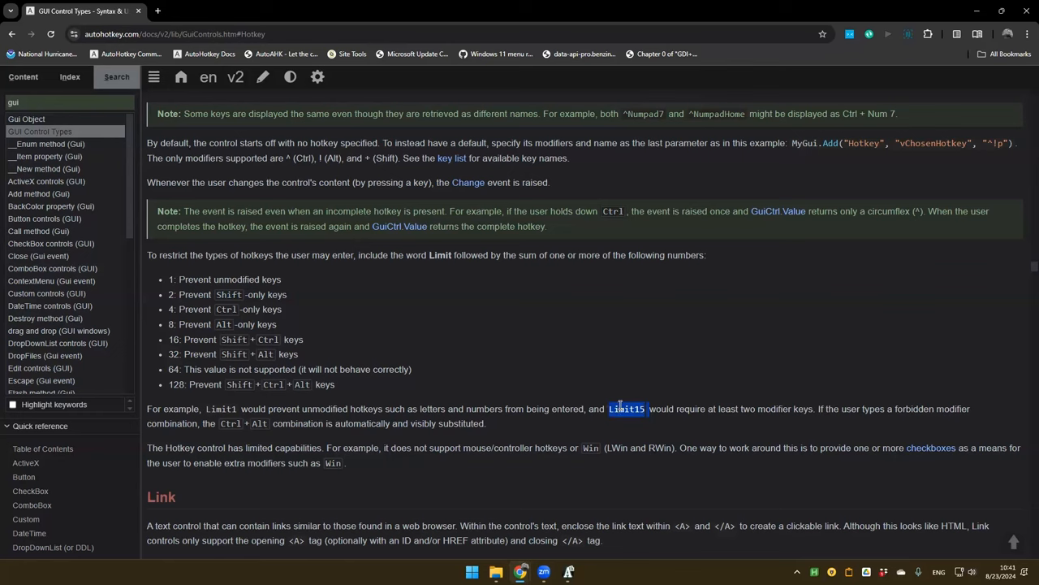
{"action": "mouse_move", "coordinate": [351, 317]}
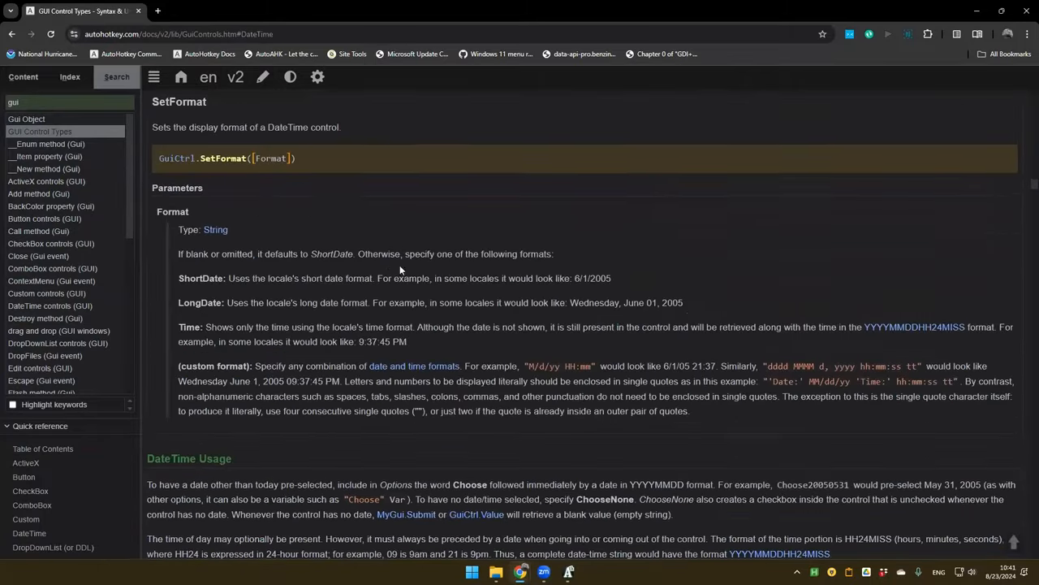
Scroll to the DateTime Options section and highlight the Range option description
{"action": "scroll", "scroll_direction": "down", "scroll_amount": 3}
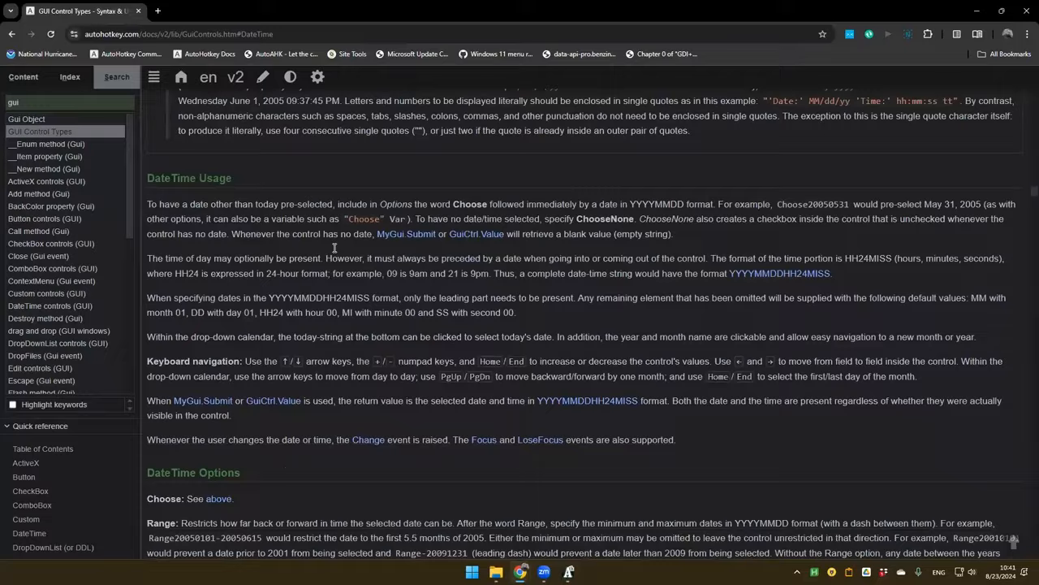
{"action": "scroll", "scroll_direction": "down", "scroll_amount": 3}
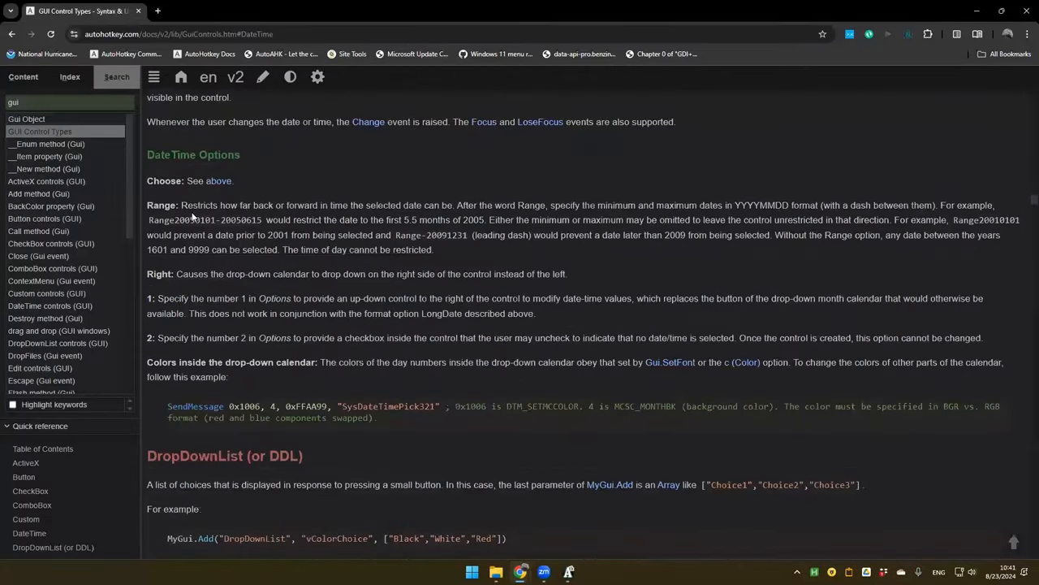
{"action": "double_click", "coordinate": [161, 204]}
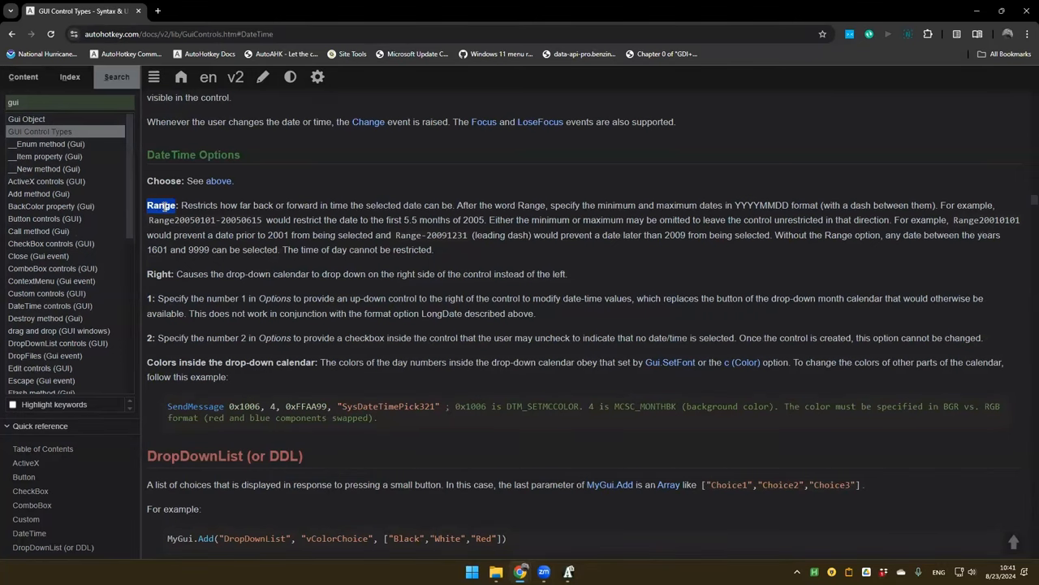
{"action": "mouse_move", "coordinate": [236, 254]}
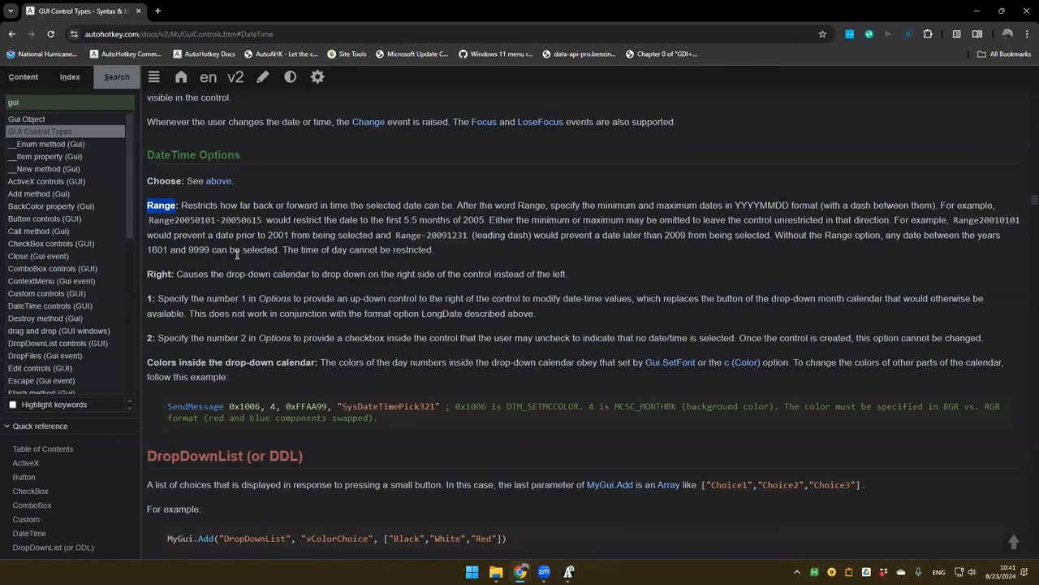
{"action": "mouse_move", "coordinate": [238, 252]}
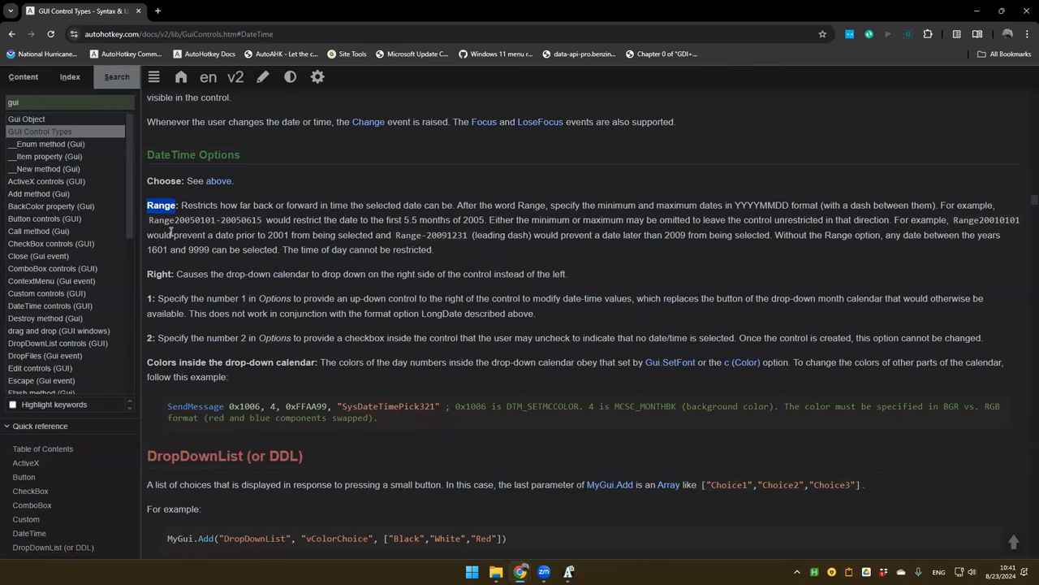
{"action": "mouse_move", "coordinate": [141, 260]}
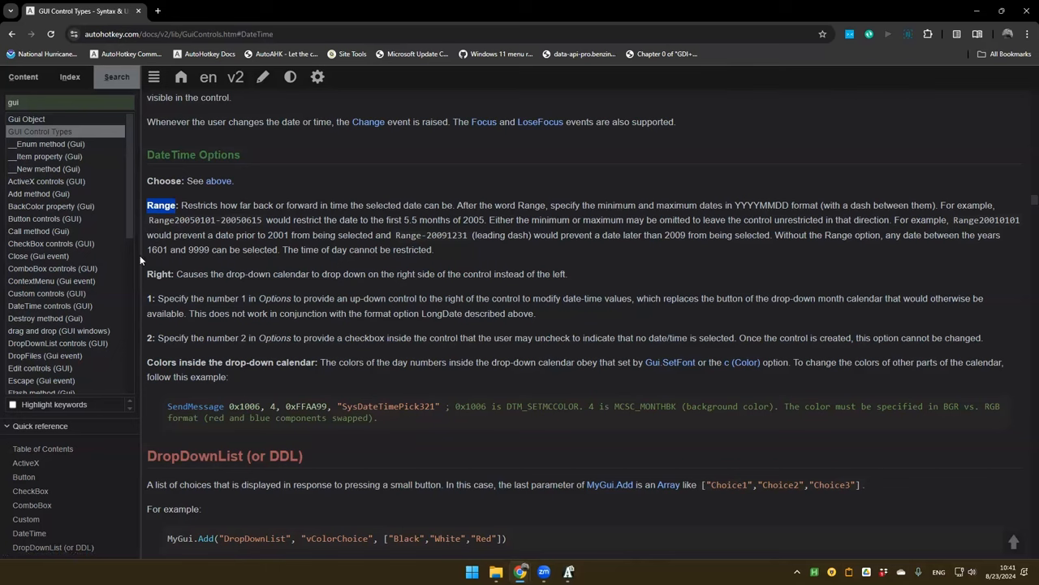
{"action": "mouse_move", "coordinate": [138, 379]}
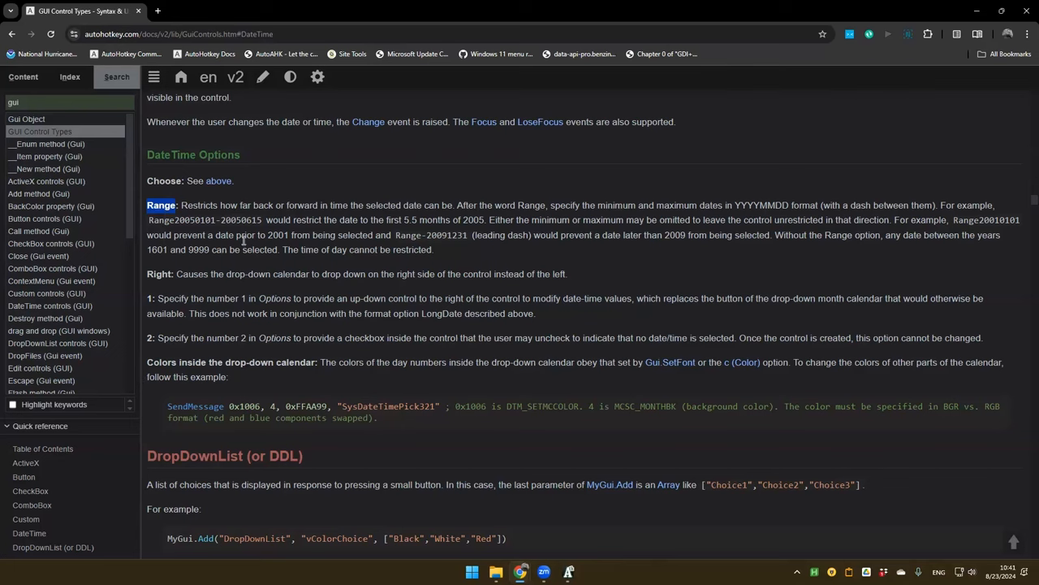
{"action": "mouse_move", "coordinate": [180, 268]}
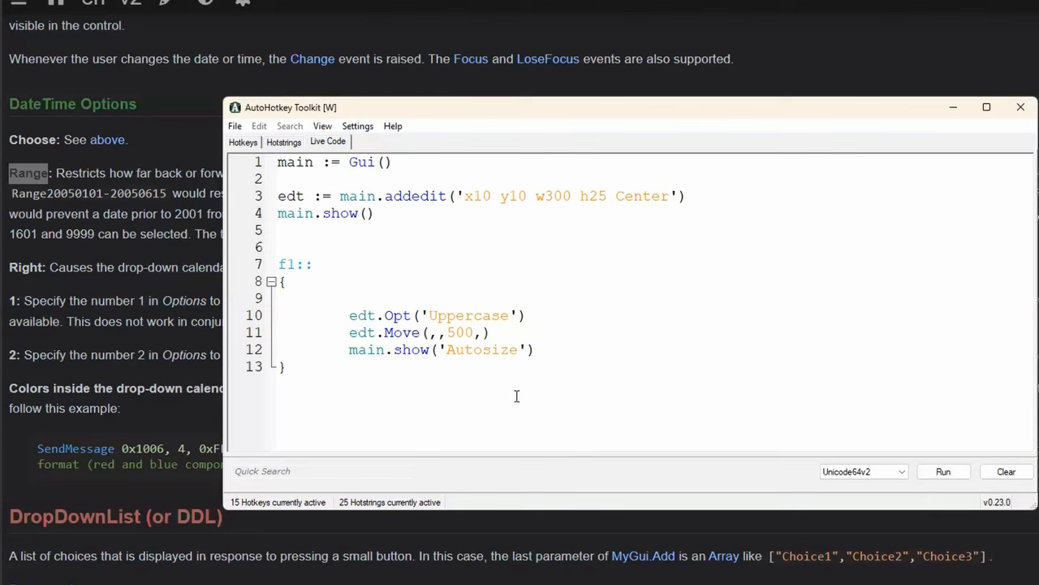
{"action": "left_click", "coordinate": [535, 349]}
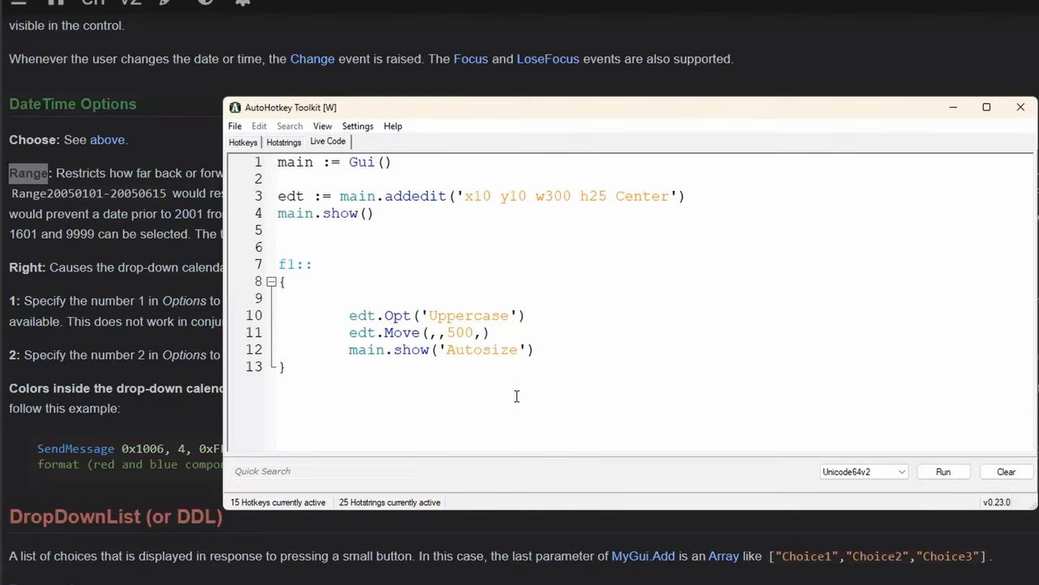
{"action": "left_click", "coordinate": [536, 349]}
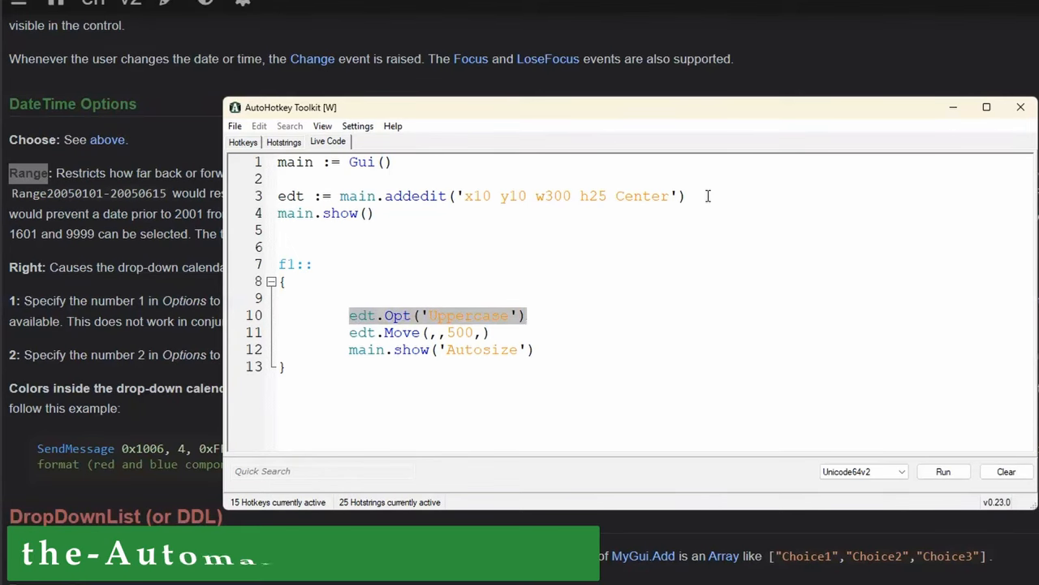
Write date := main.addDateTime('w300') on line 4, then move to the Uppercase line
{"action": "type", "text": "dt"}
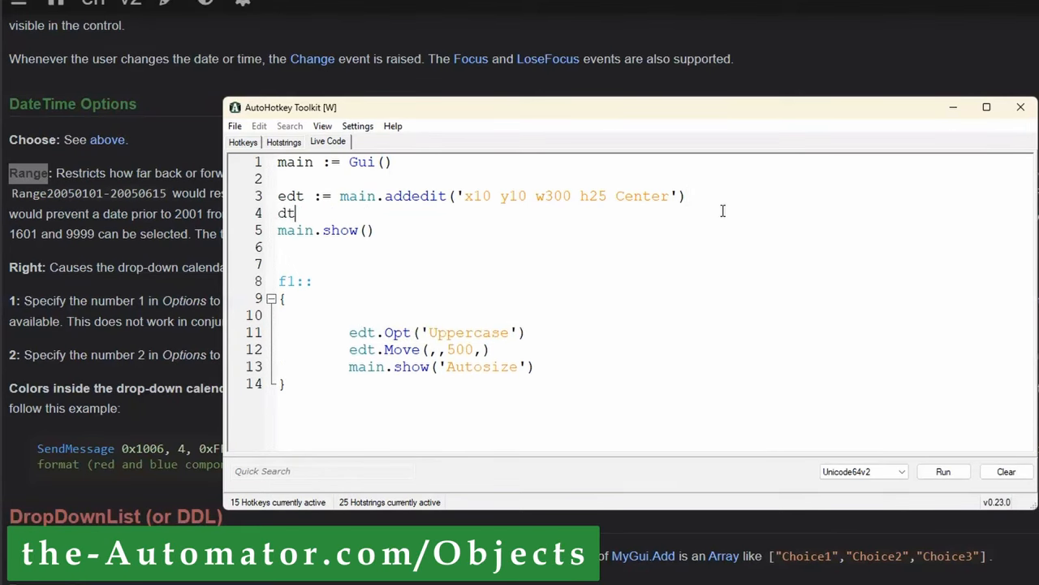
{"action": "type", "text": "aa"}
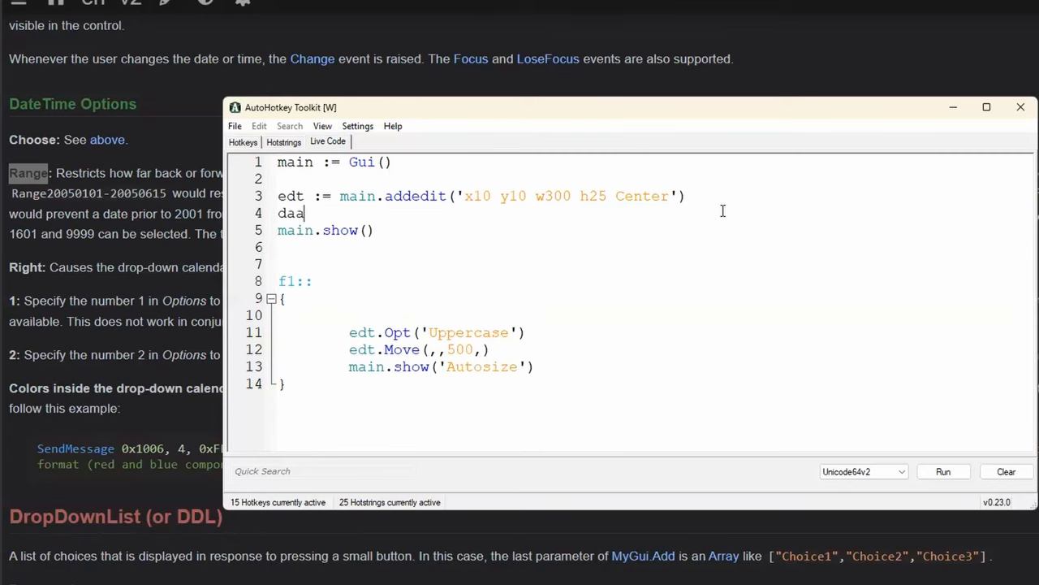
{"action": "type", "text": "date :"}
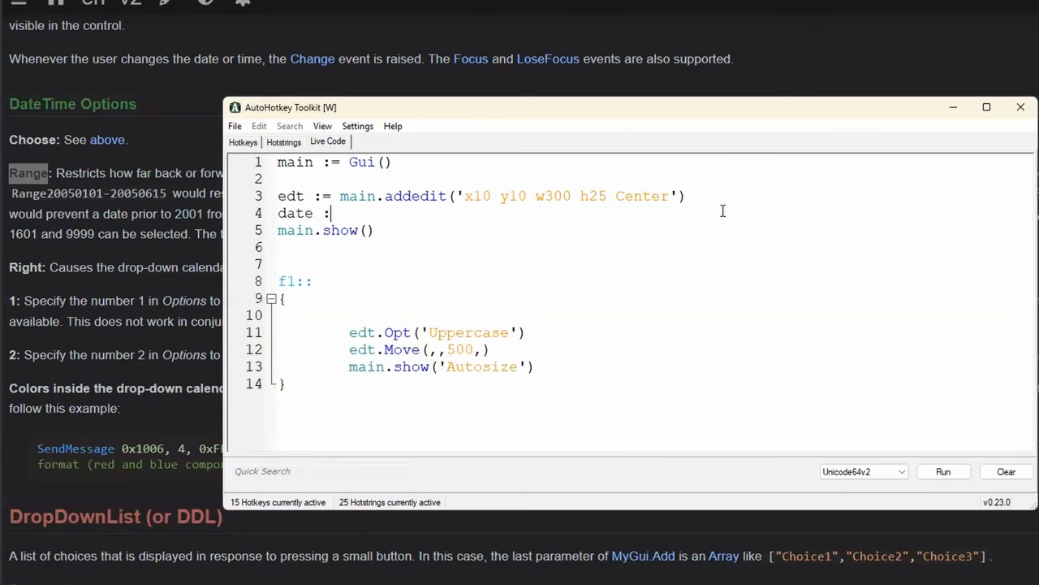
{"action": "type", "text": "= main.add"}
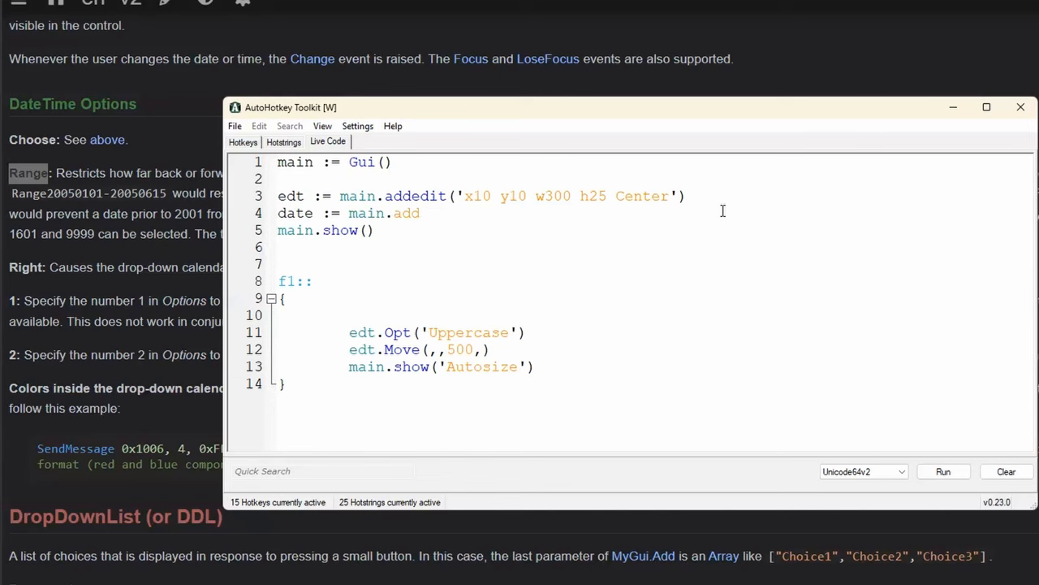
{"action": "type", "text": "DateTime()"}
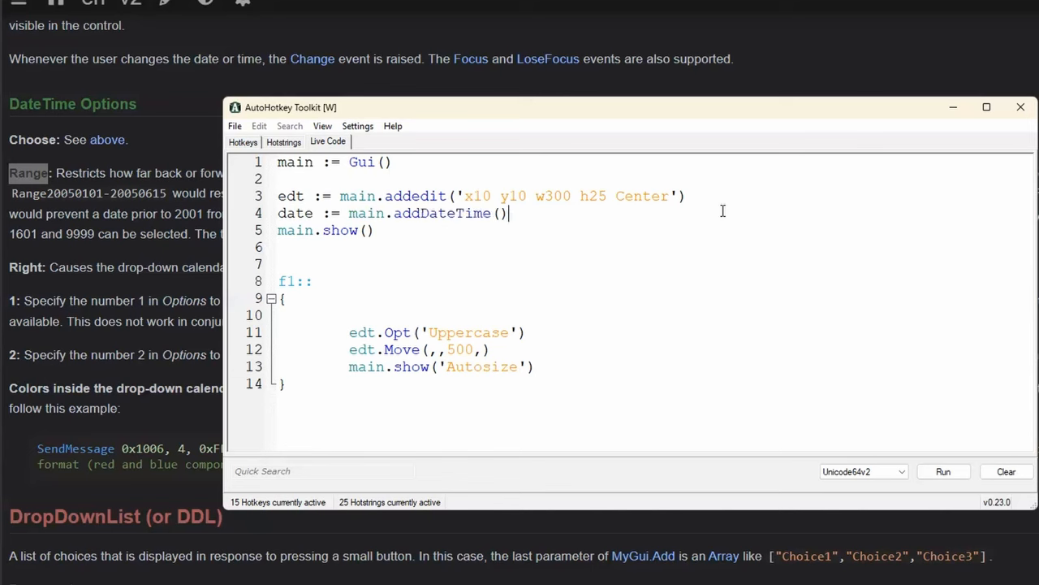
{"action": "type", "text": "''"}
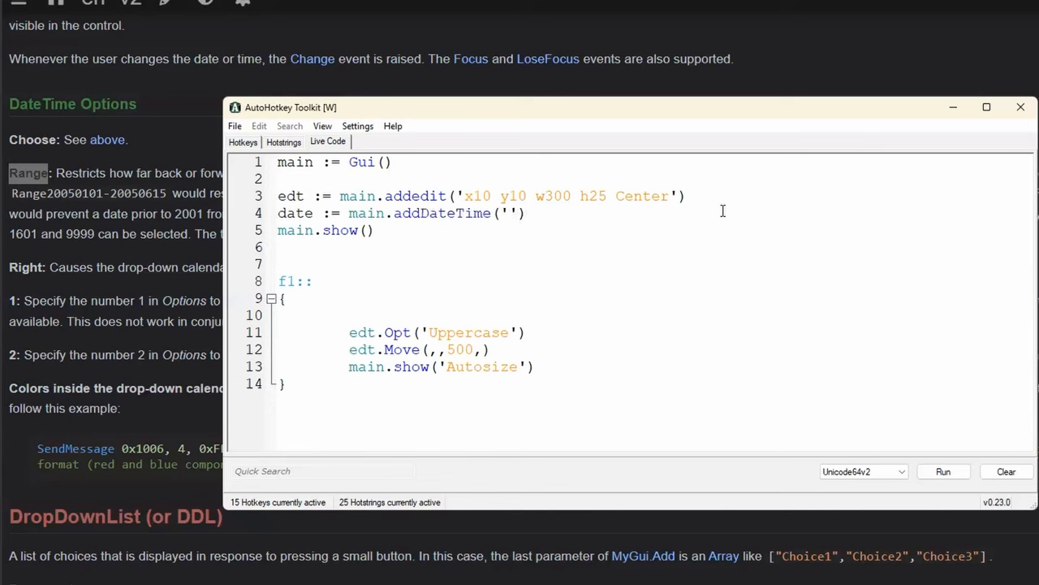
{"action": "type", "text": "w300"}
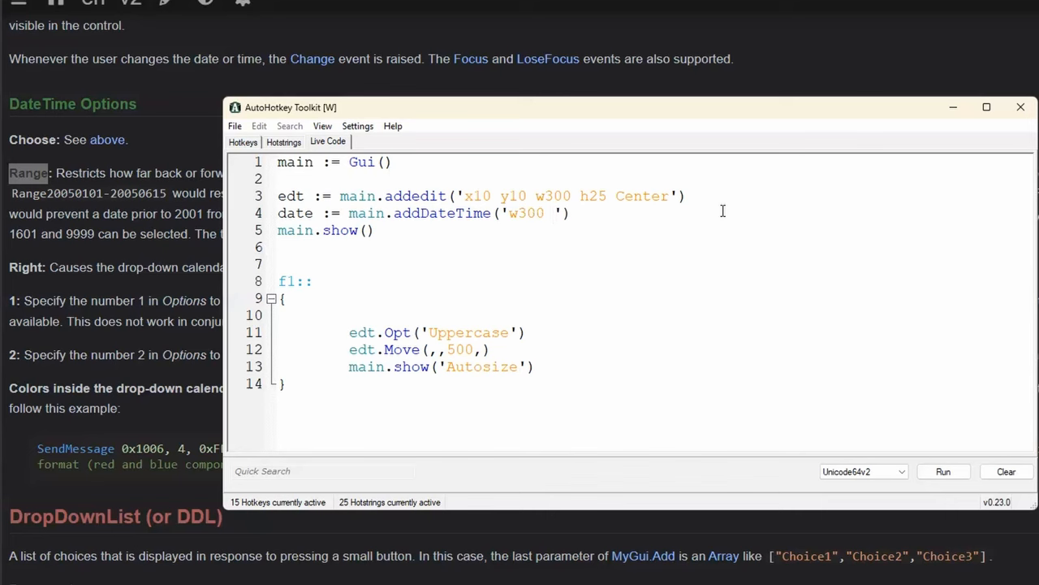
{"action": "double_click", "coordinate": [295, 213]}
{"action": "type", "text": "date"}
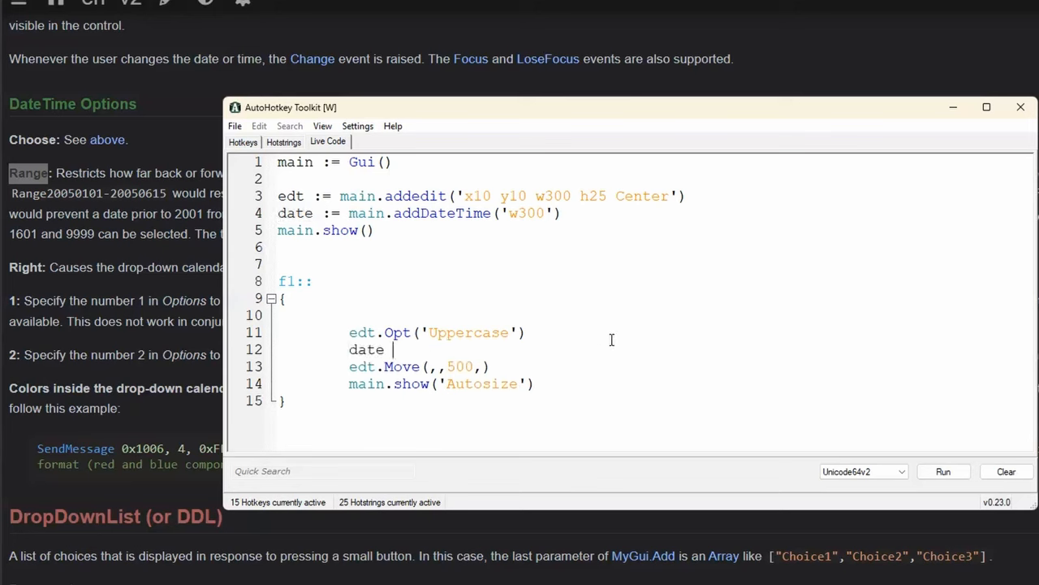
Type date.Opt('Range20240101-' a_now) on line 12, fixing mistyped digits, then select the Range text
{"action": "type", "text": ".Opt"}
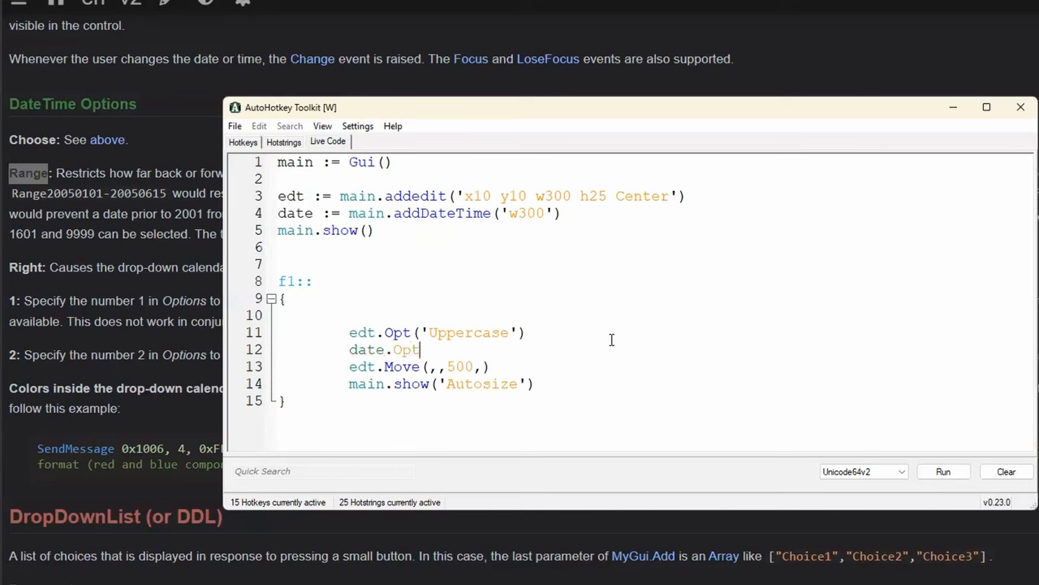
{"action": "type", "text": "('')"}
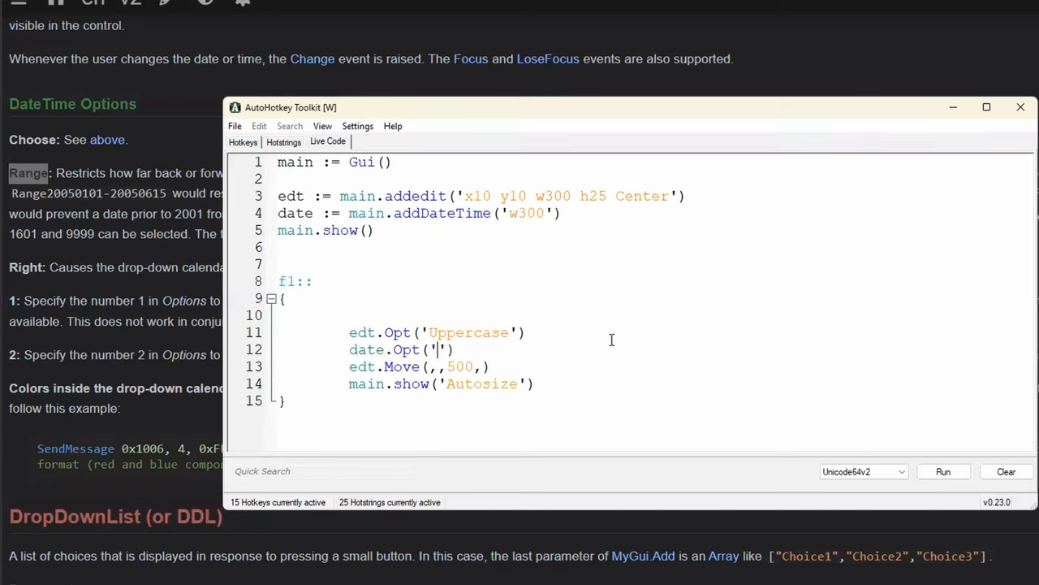
{"action": "type", "text": "Range"}
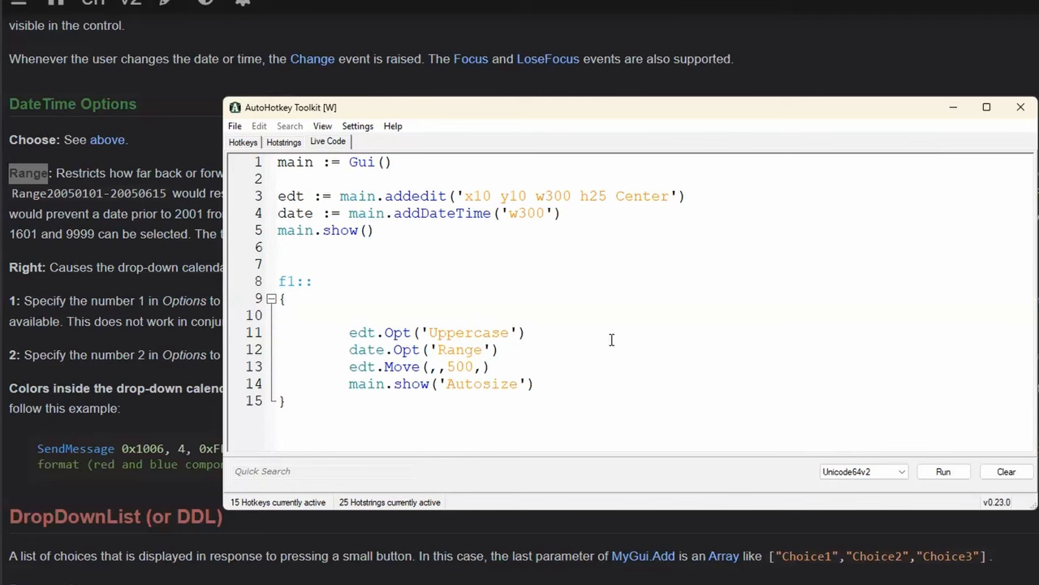
{"action": "type", "text": "2316"}
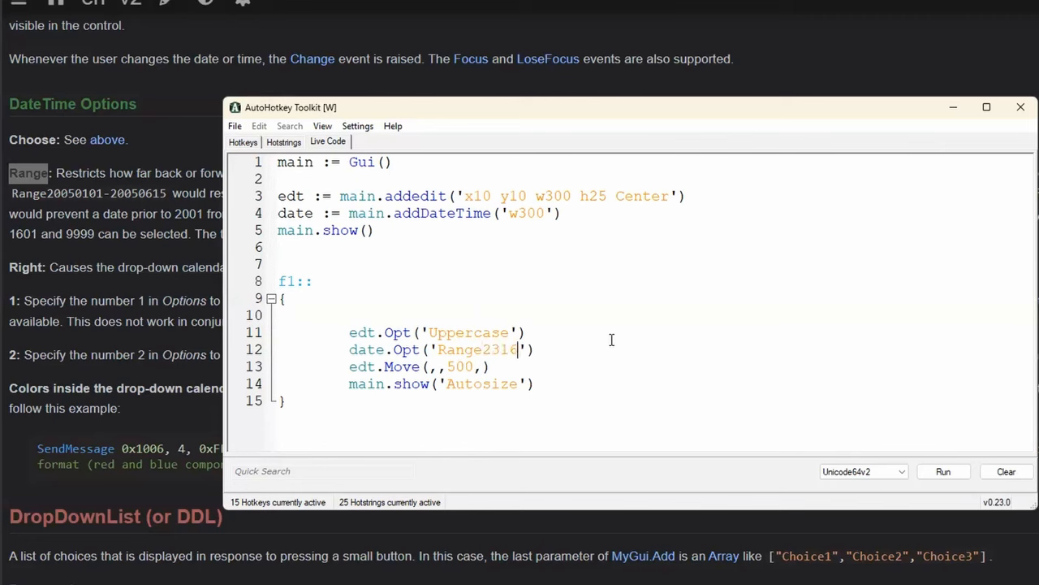
{"action": "key", "text": "Backspace"}
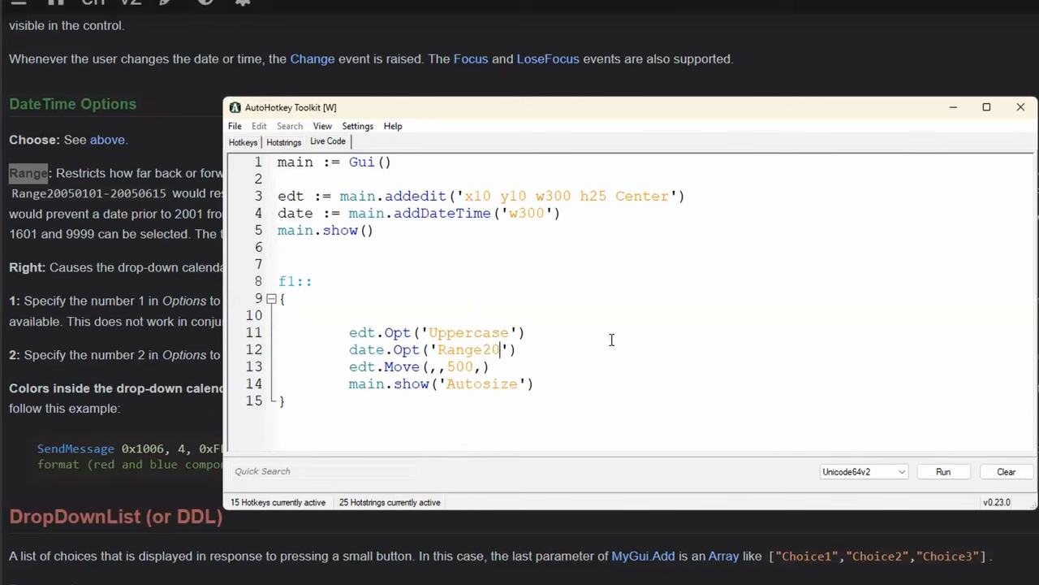
{"action": "type", "text": "240101-"}
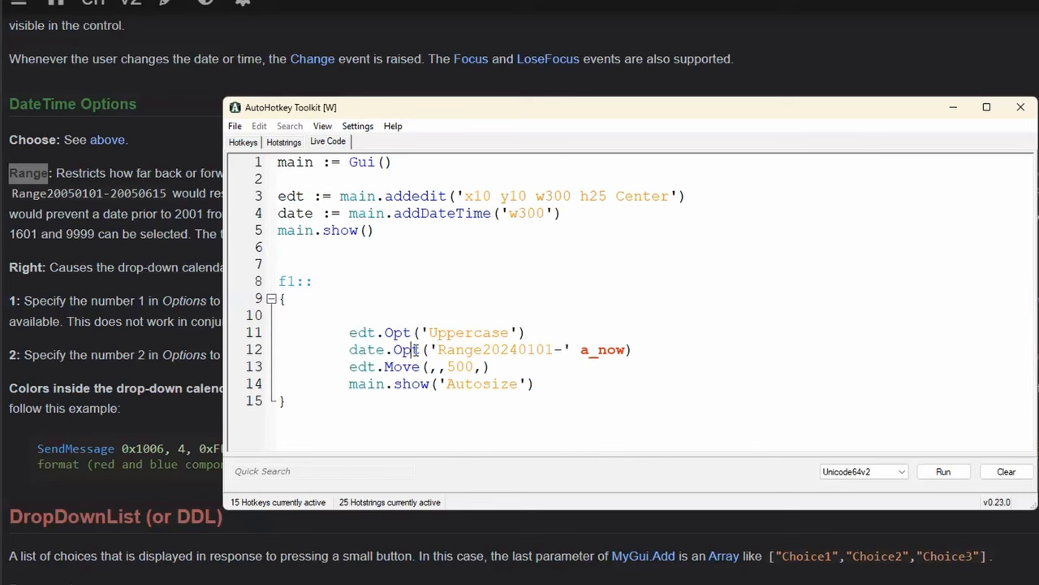
{"action": "double_click", "coordinate": [495, 349]}
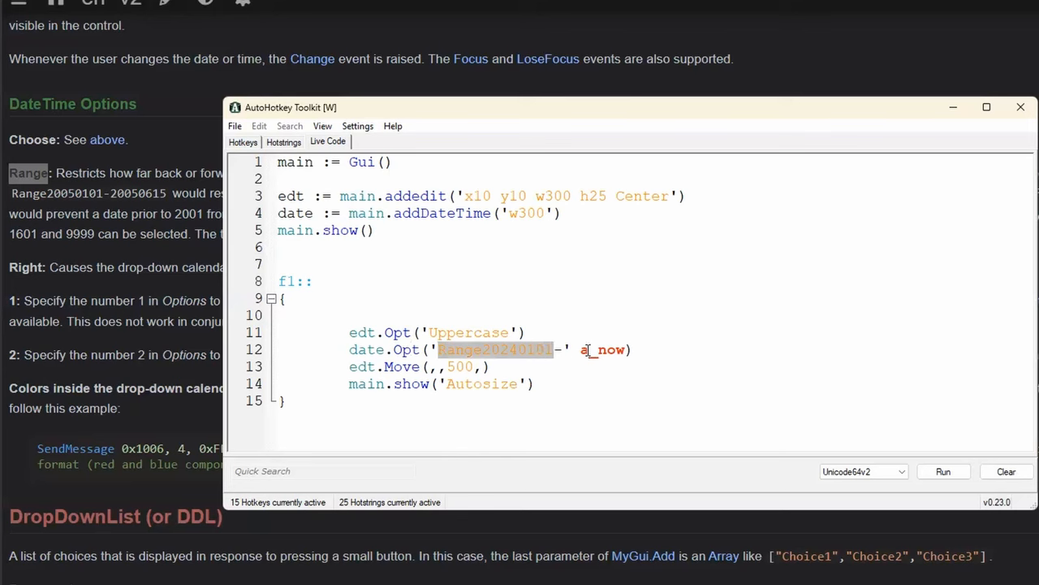
{"action": "double_click", "coordinate": [367, 349]}
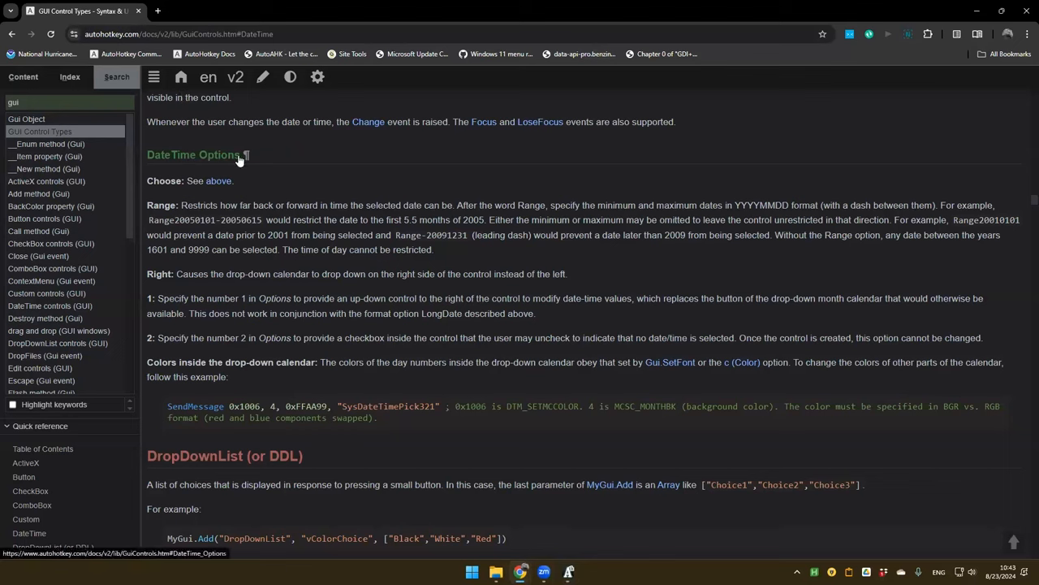
{"action": "mouse_move", "coordinate": [292, 315]}
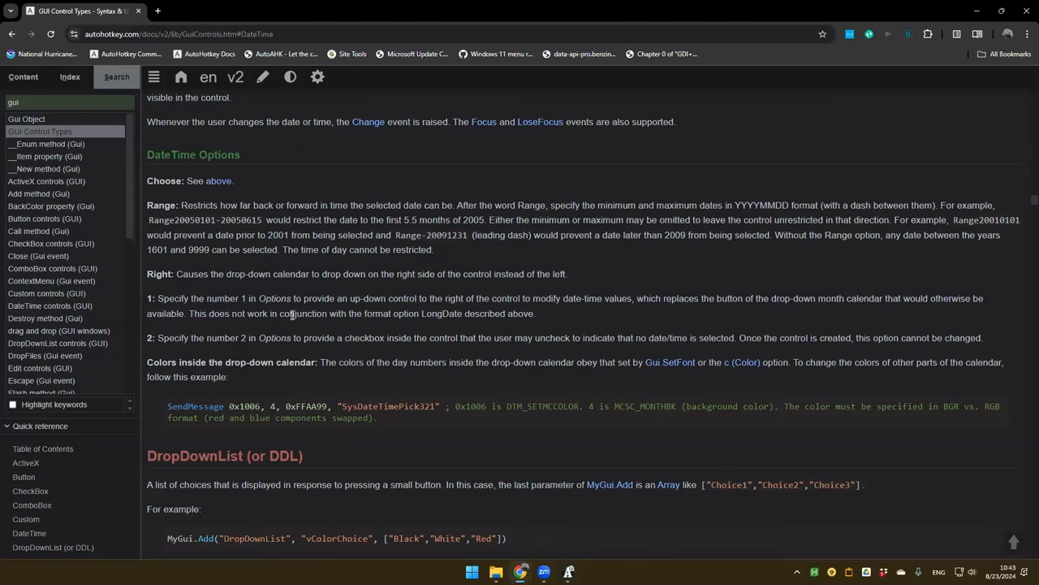